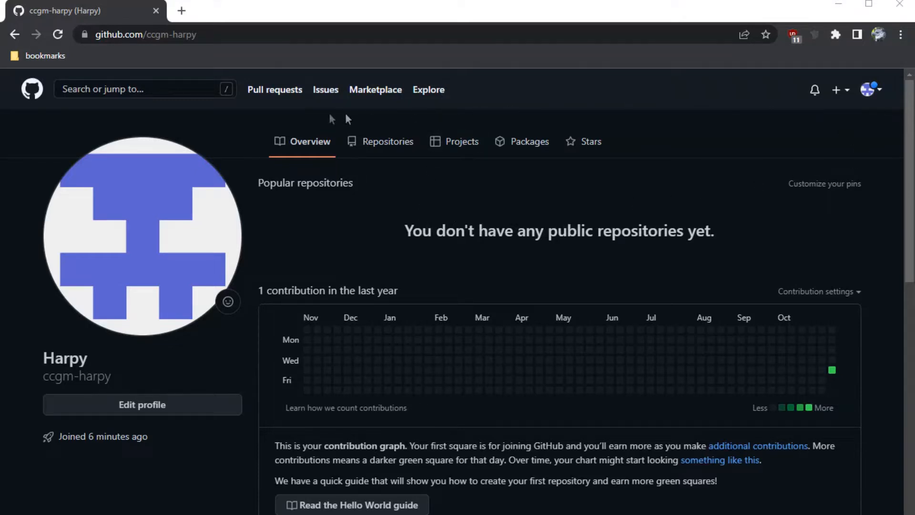
In File Explorer, create a folder named my_map_repo inside ccgm_custom_maps.
click(869, 89)
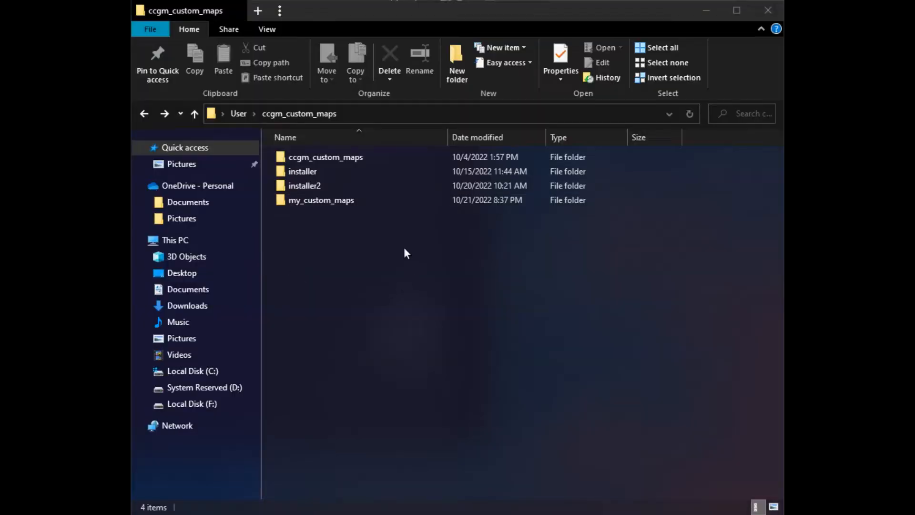
click(457, 58)
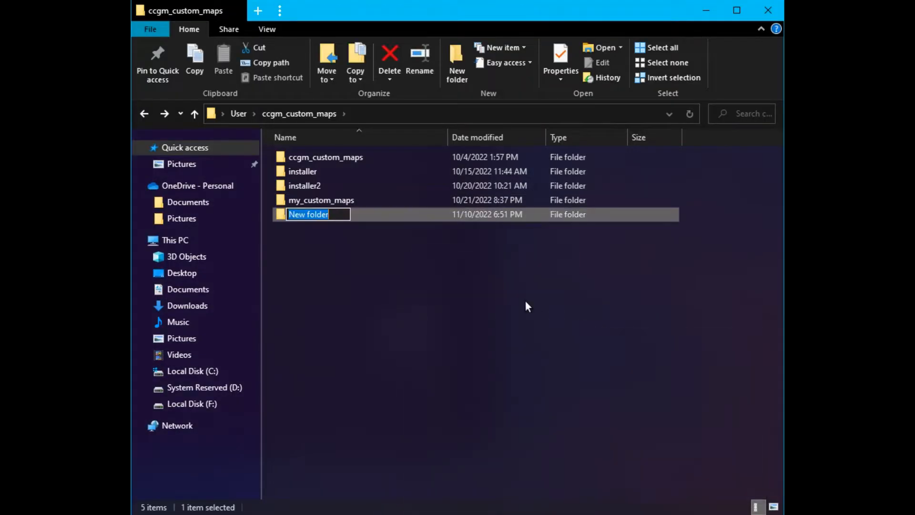
text(my_map_repo)
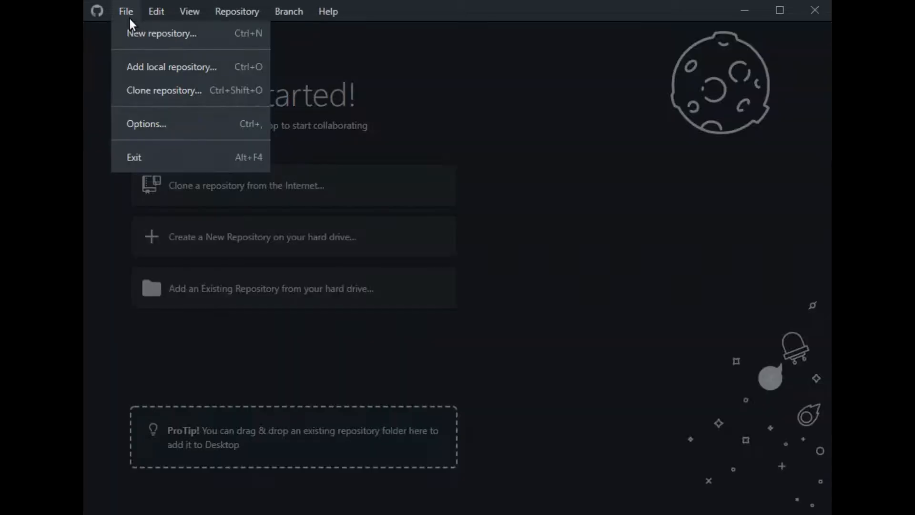
Sign GitHub Desktop in to GitHub by authorizing the desktop app in the browser.
click(146, 124)
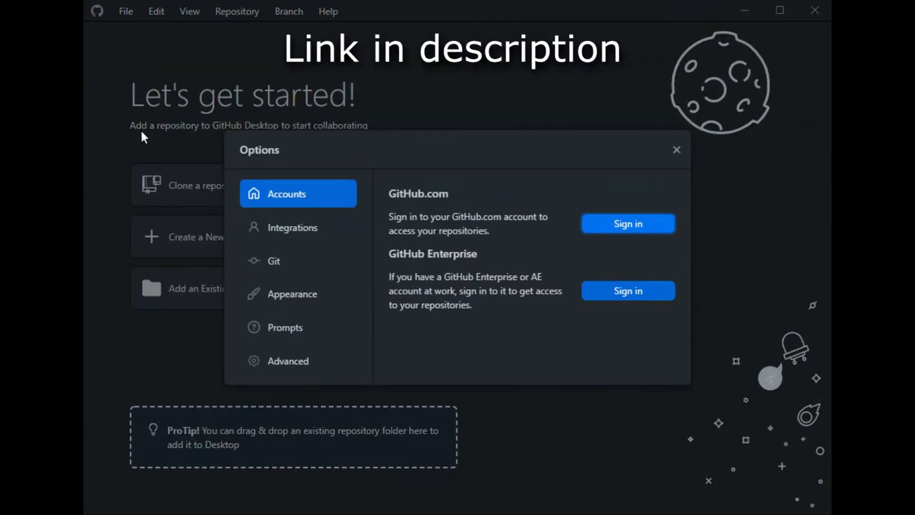
mouse_move(628, 227)
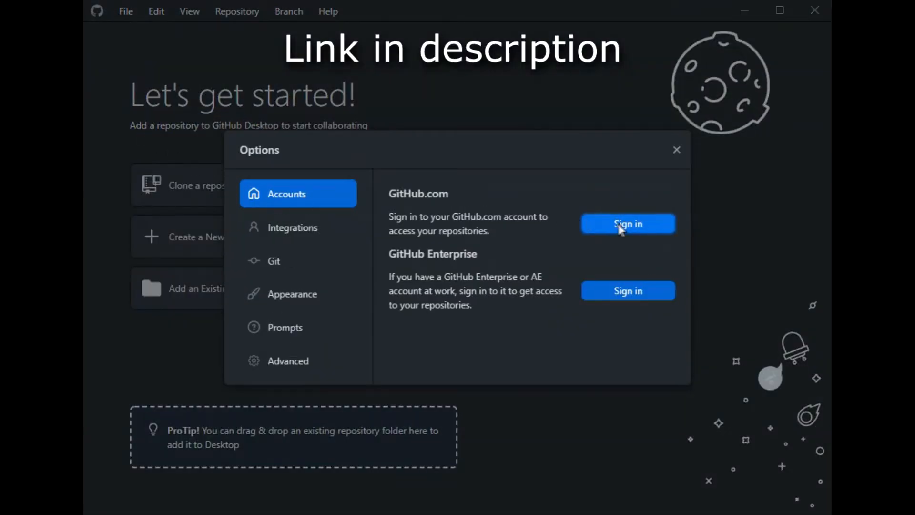
click(628, 224)
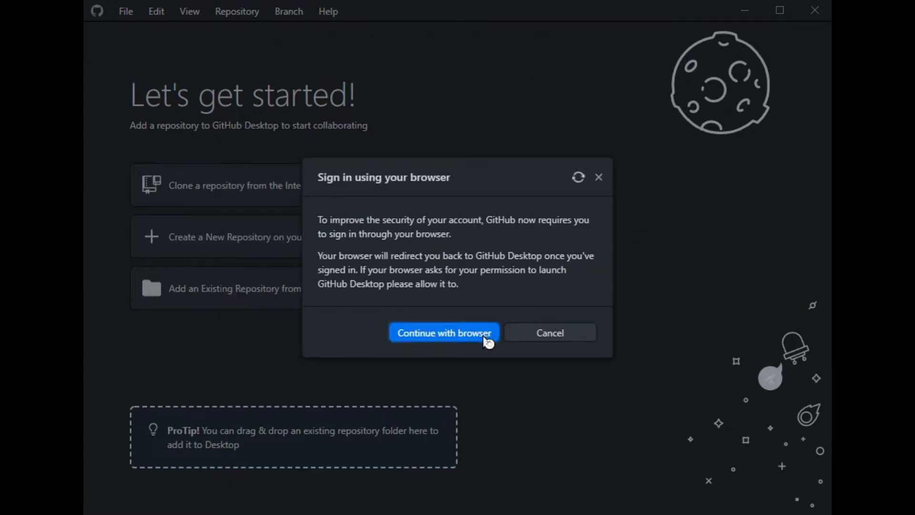
click(444, 332)
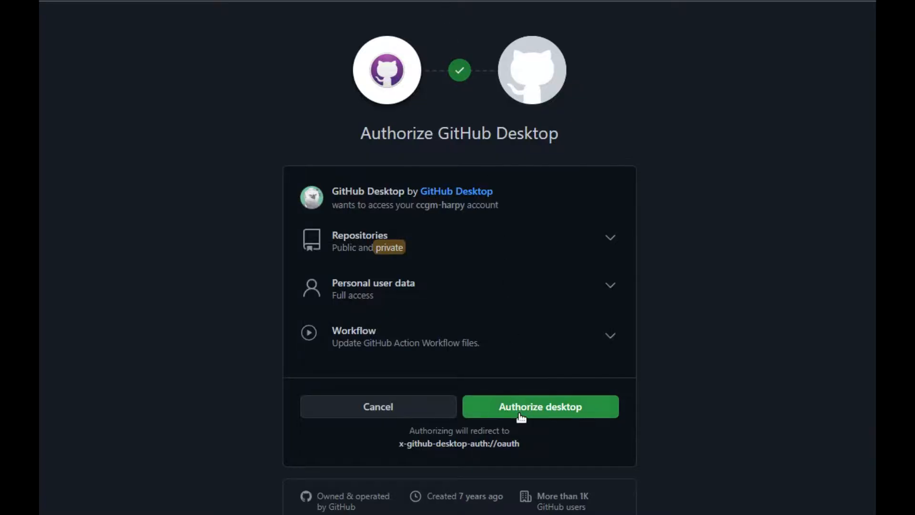
click(539, 407)
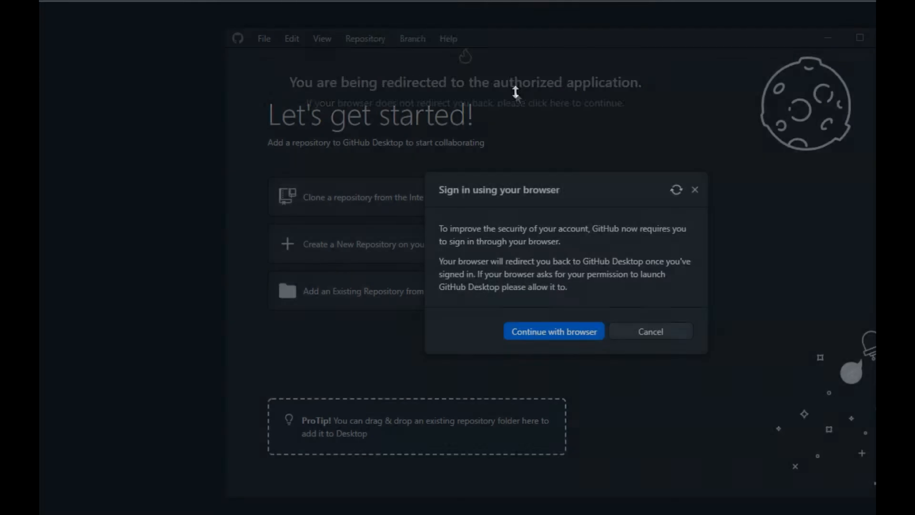
click(264, 39)
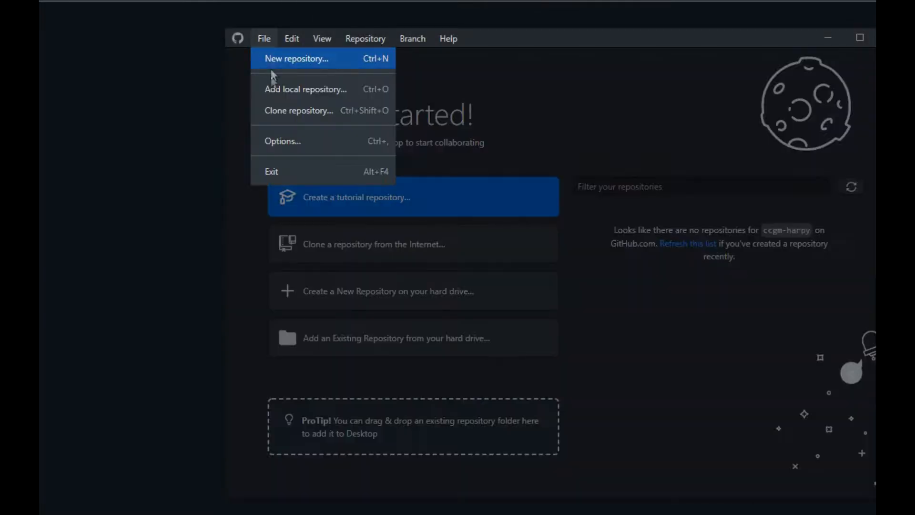
click(282, 141)
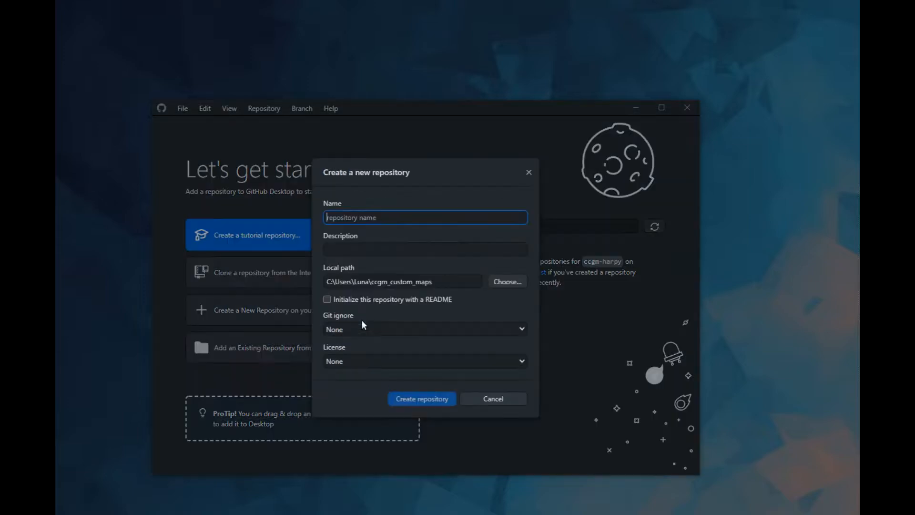
Set the new repository's local path to the my_map_repo folder.
click(507, 281)
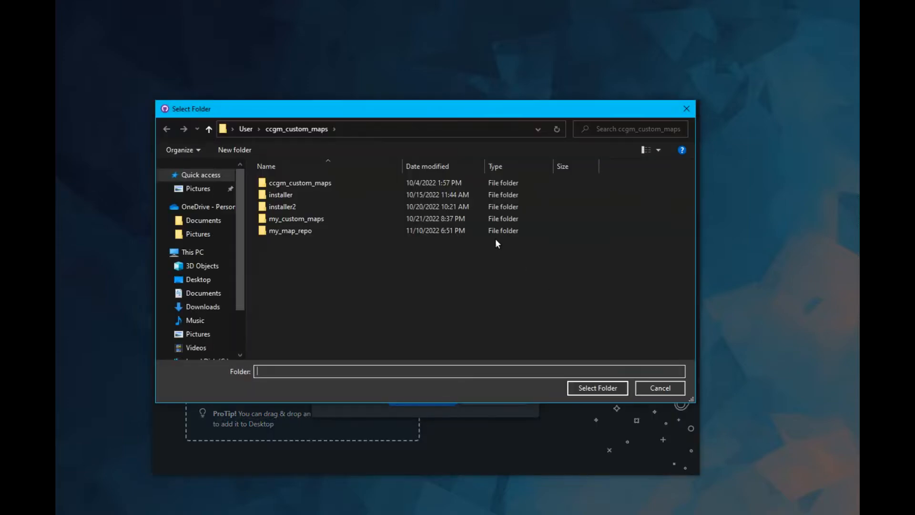
double_click(291, 230)
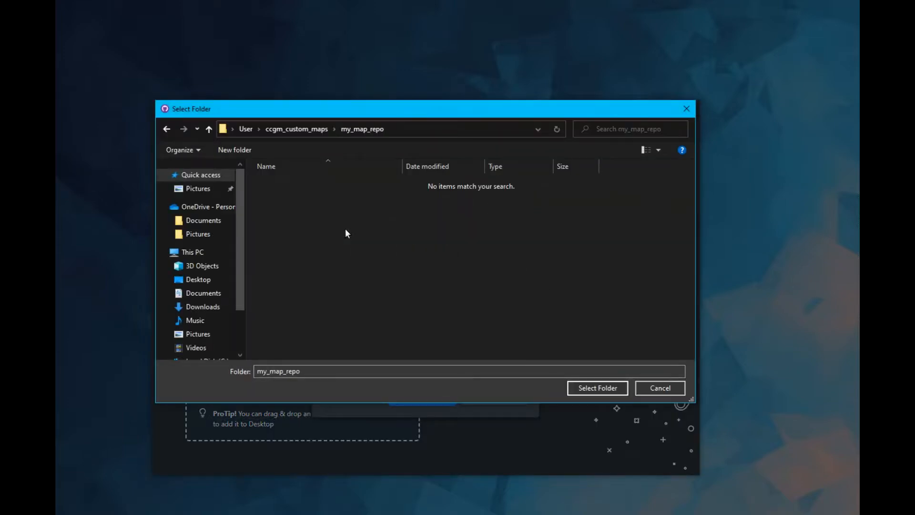
click(597, 387)
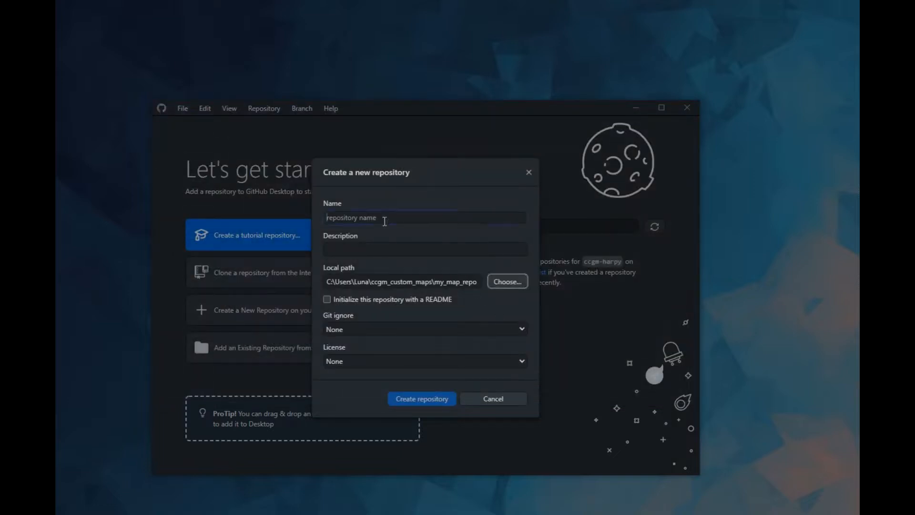
Create repository ccgm_demo_repo described as 'Demo repo for custom Crab Game'.
text(ccgm_de)
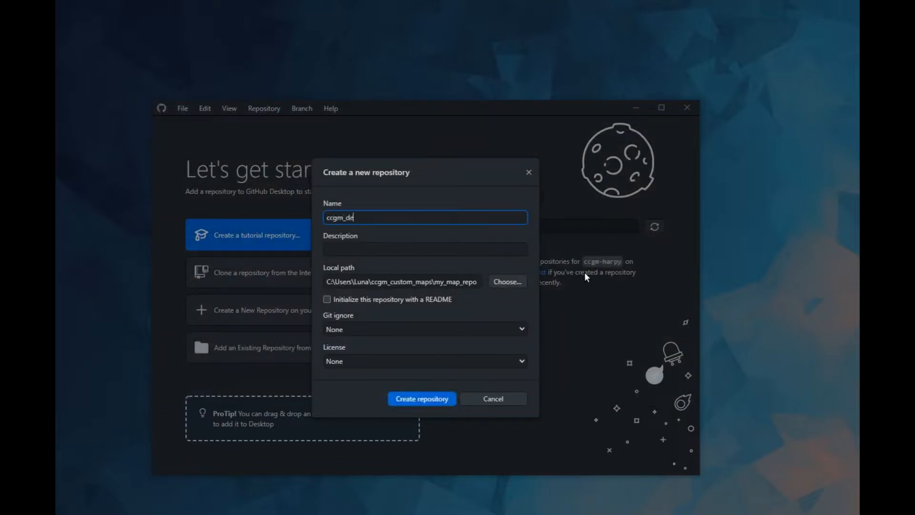
text(Demo)
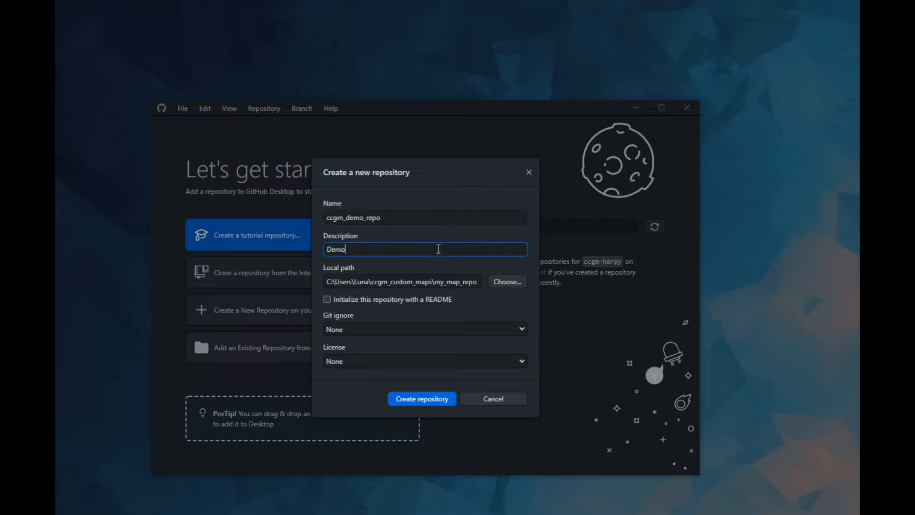
text(repo for custom Crab Game)
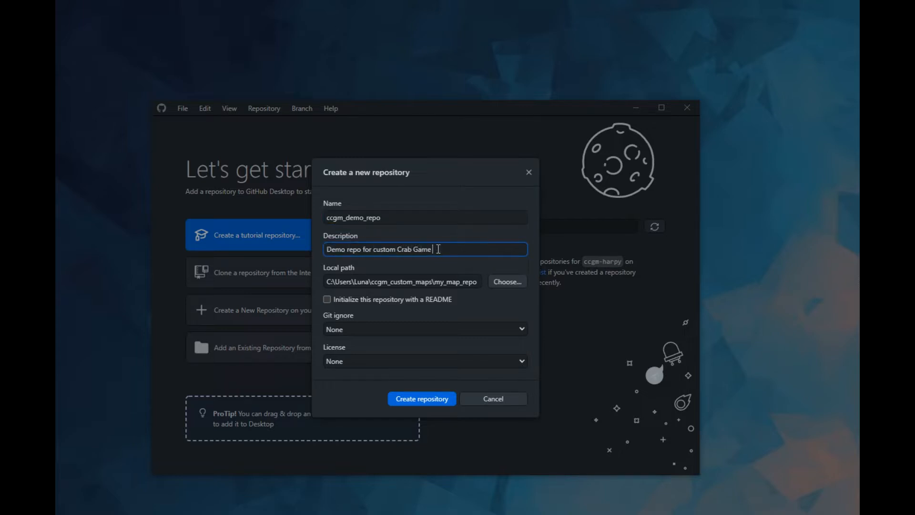
click(421, 399)
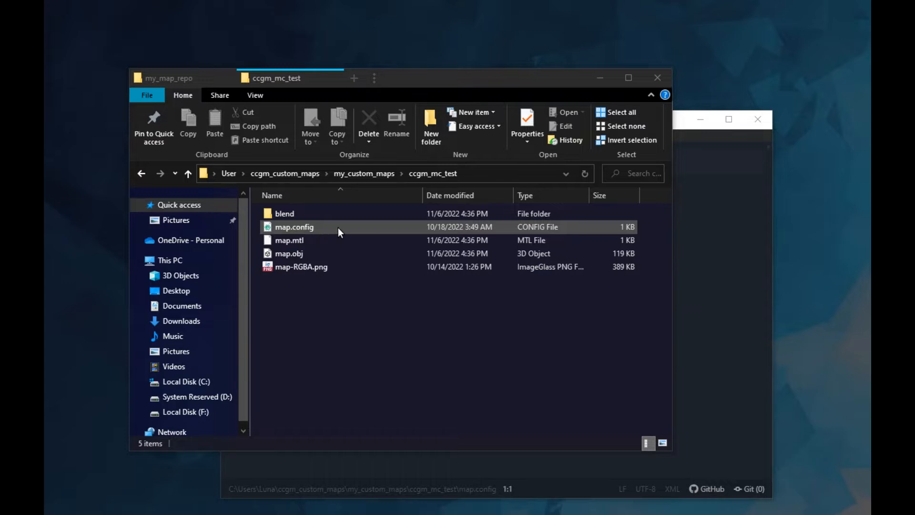
Open ccgm_mc_test's map.config file in Atom.
click(294, 226)
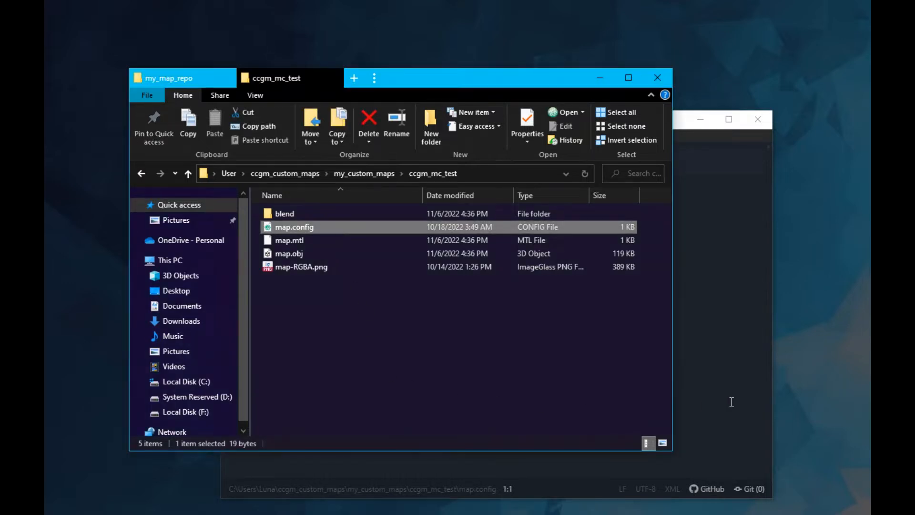
double_click(294, 226)
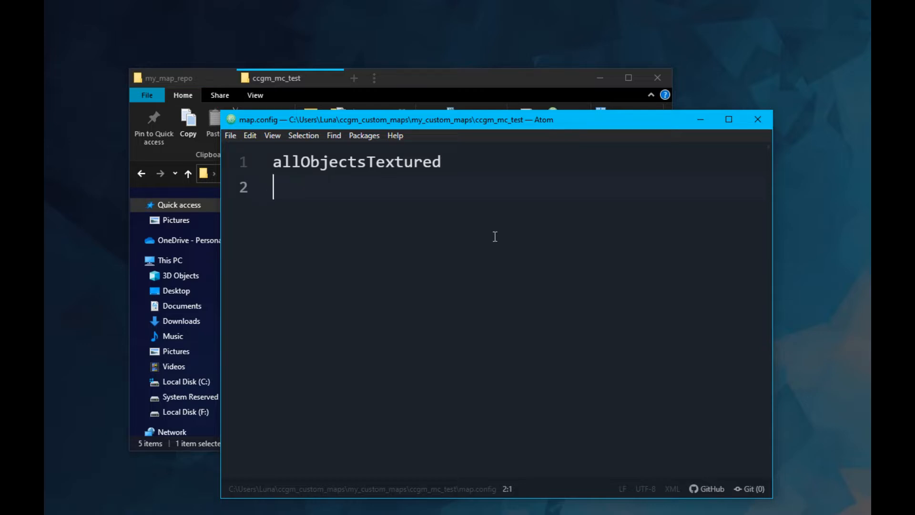
Add a size[small] line to map.config.
text(size[])
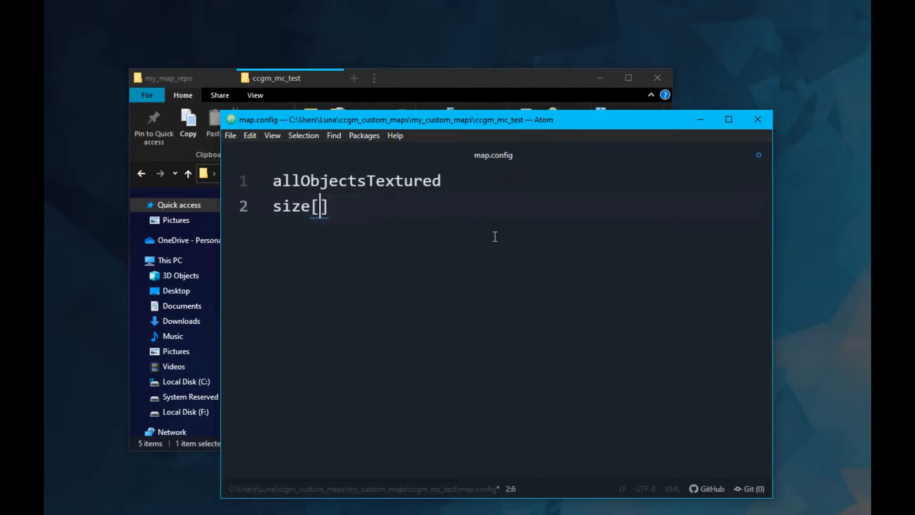
text(m)
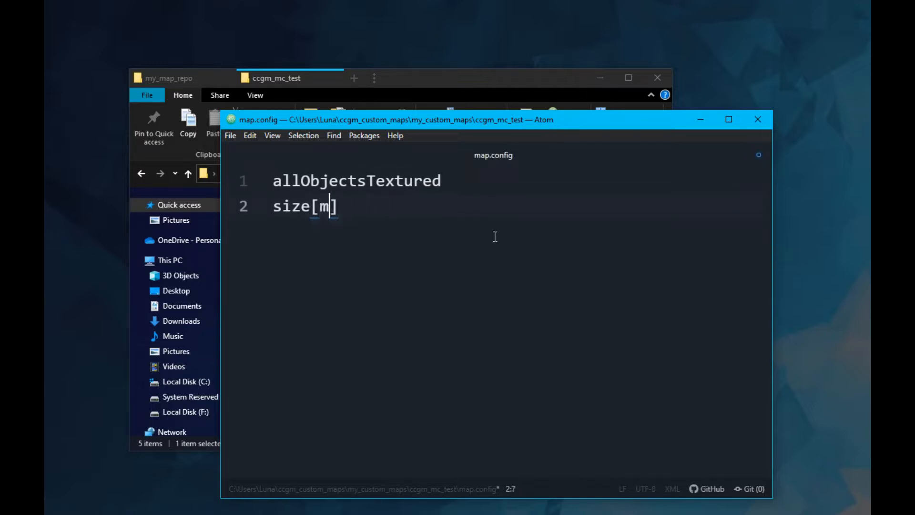
key(Backspace)
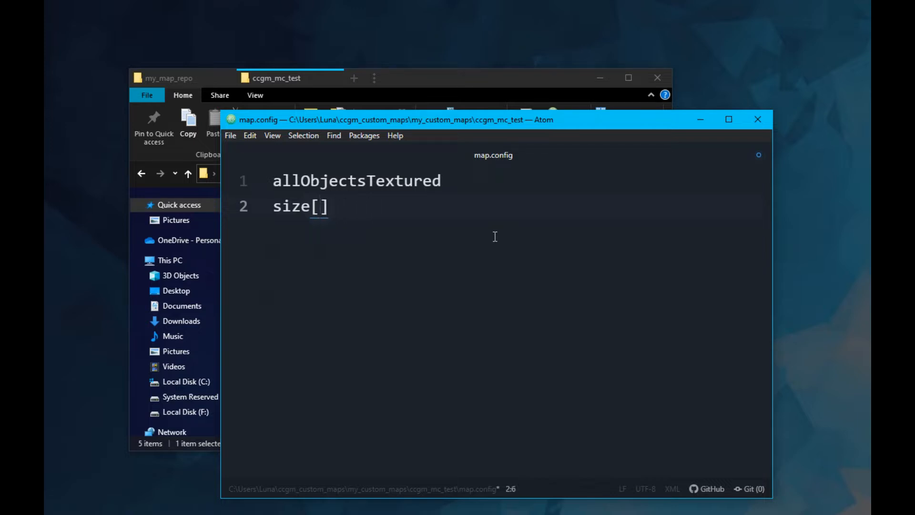
text(small)
text(modes)
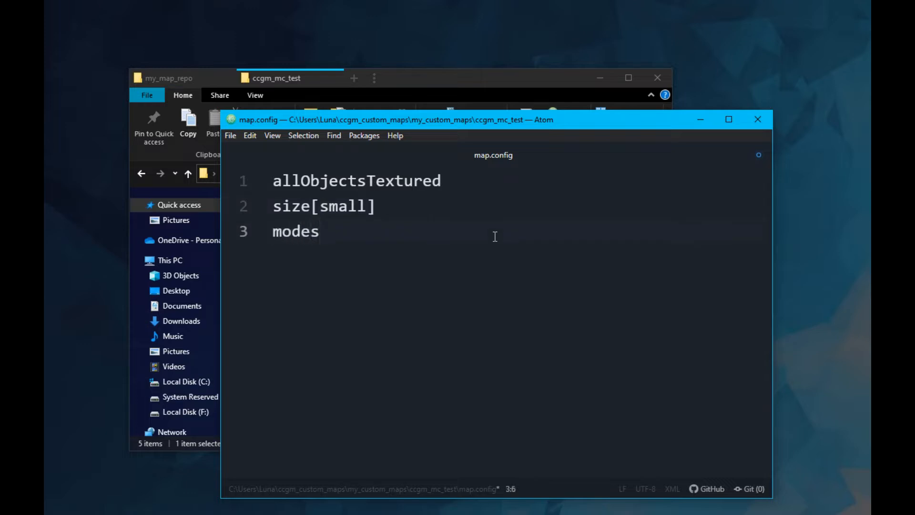
Add modes[race], replacing a first-typed bomb tag, and start a skycolor line.
text([])
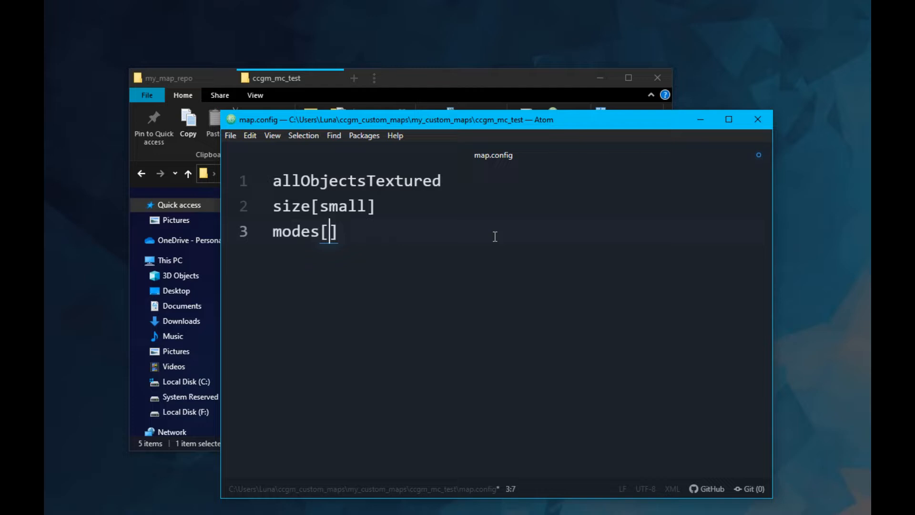
text(bomb tag)
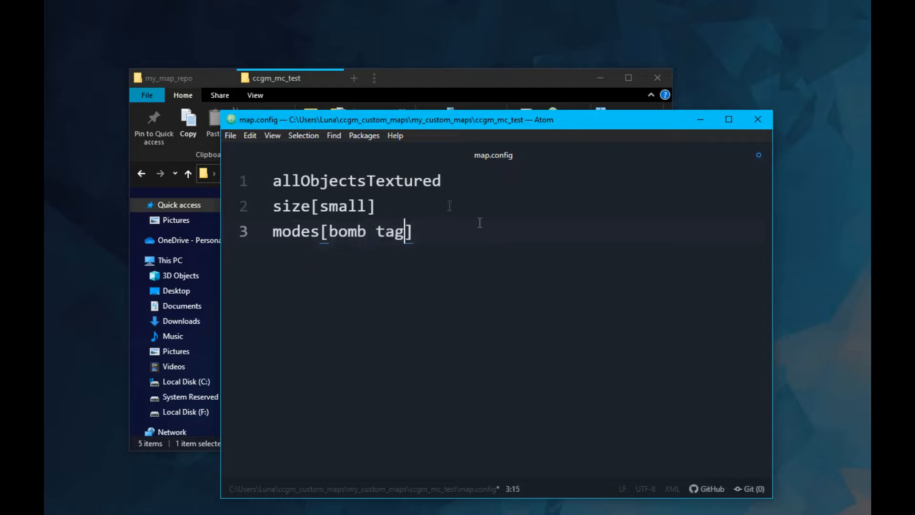
click(332, 231)
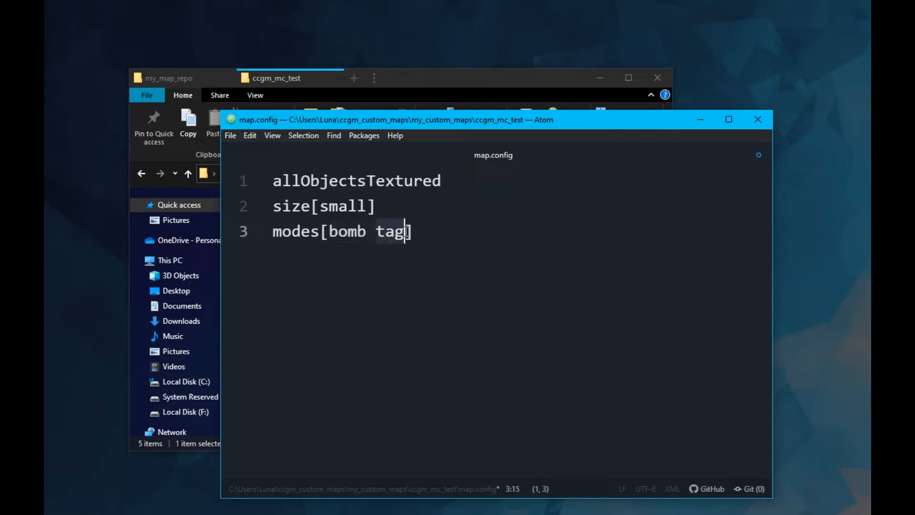
click(330, 231)
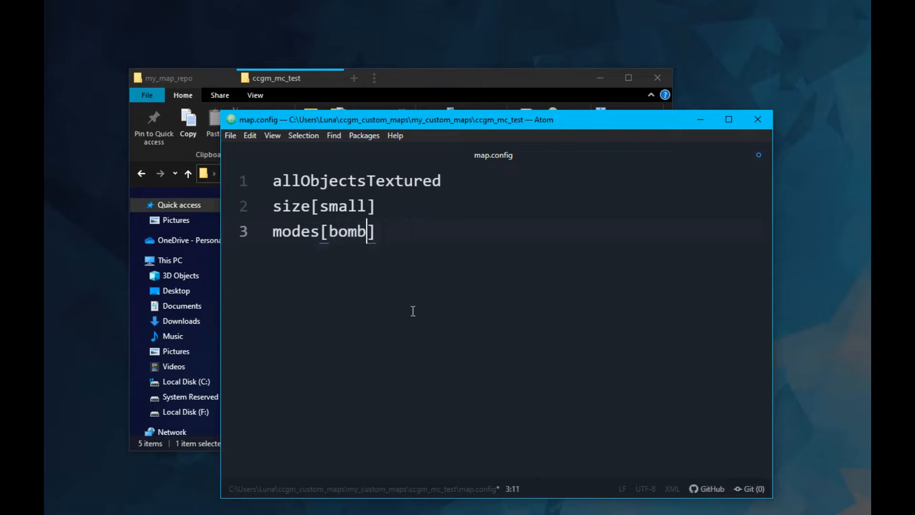
key(Backspace)
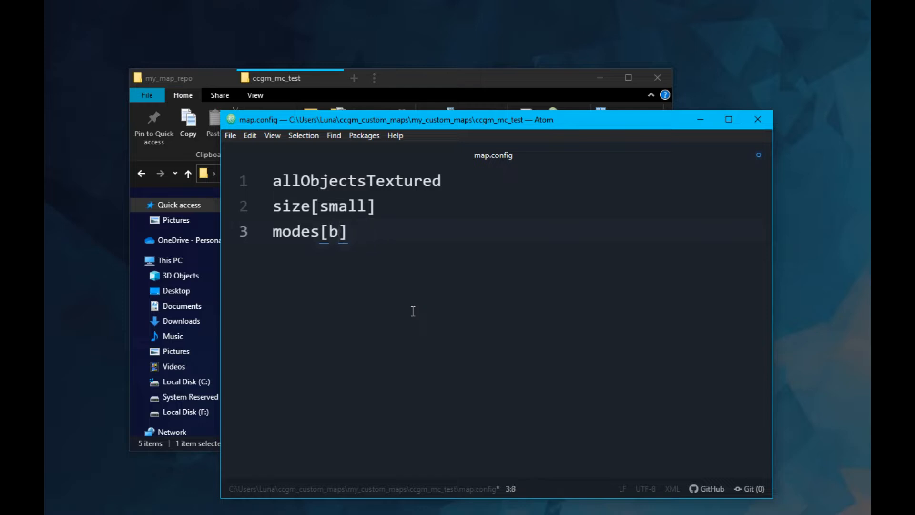
text(race)
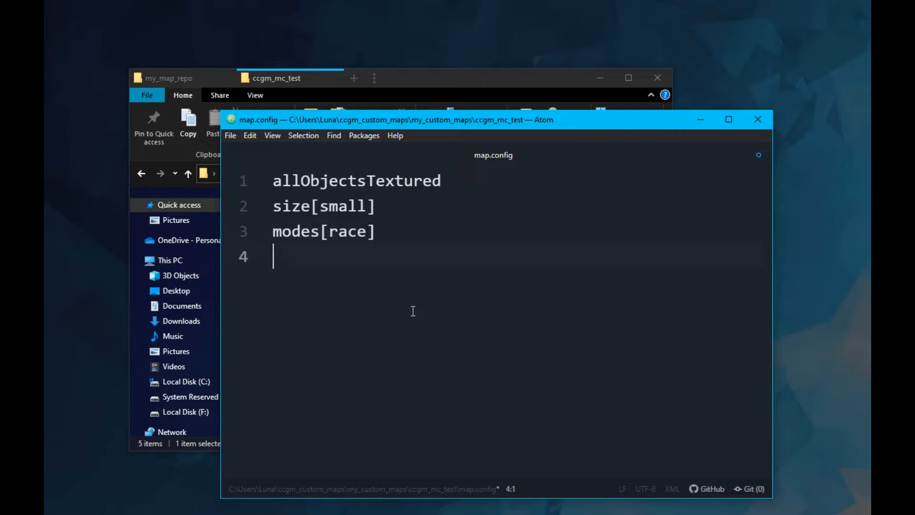
text(skycolor[)
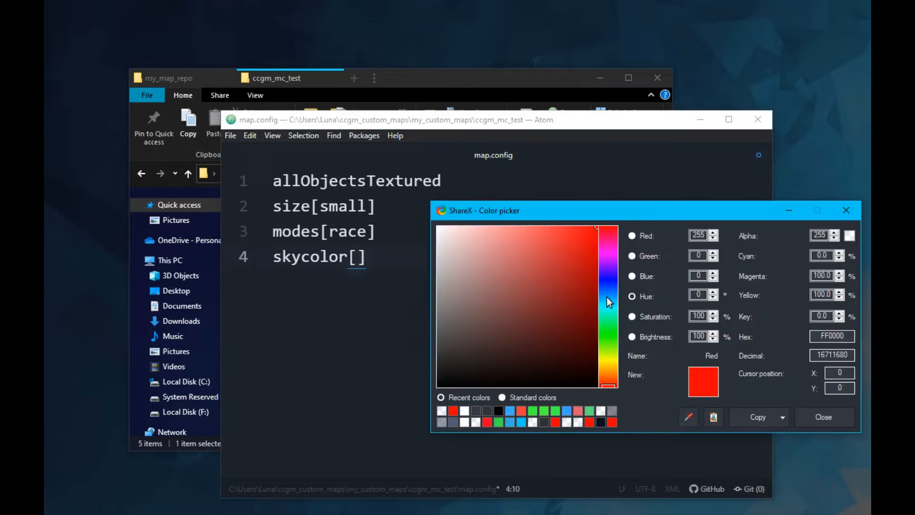
Set skycolor to #00F0FF copied from ShareX's picker, and save map.config.
click(783, 416)
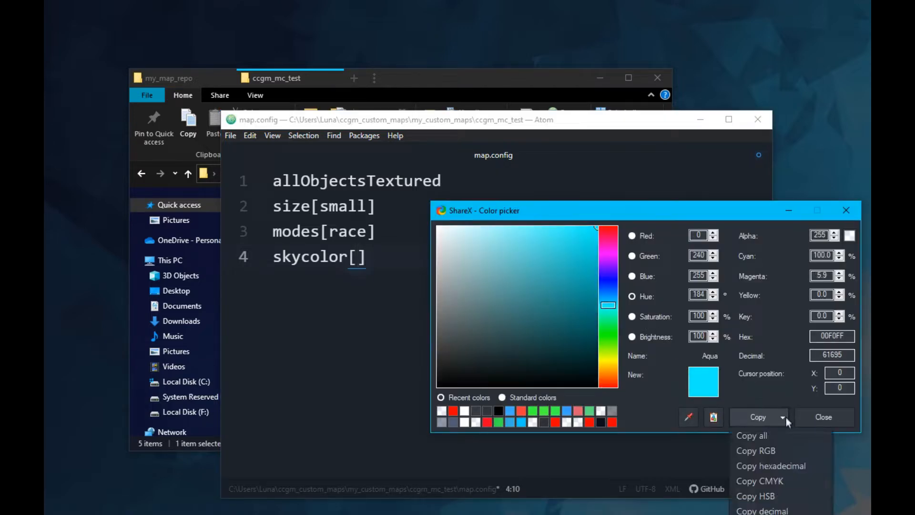
click(823, 417)
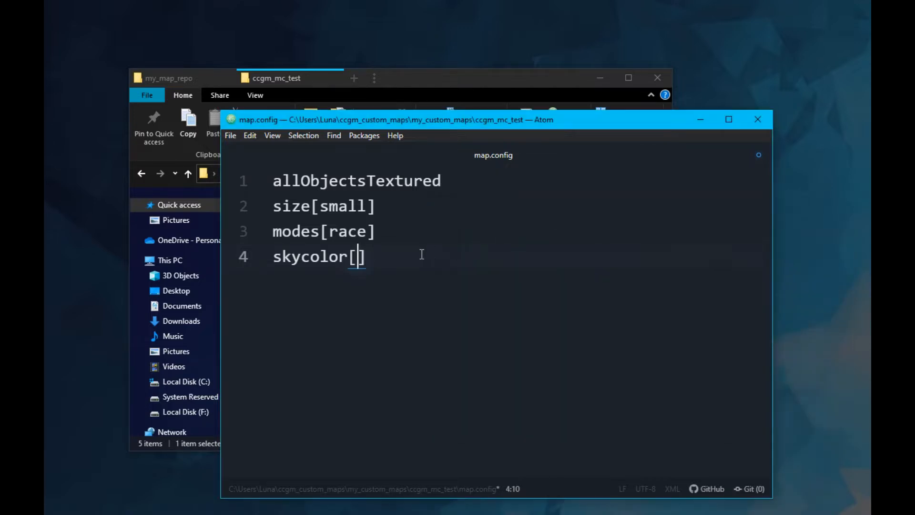
text(#00F0FF)
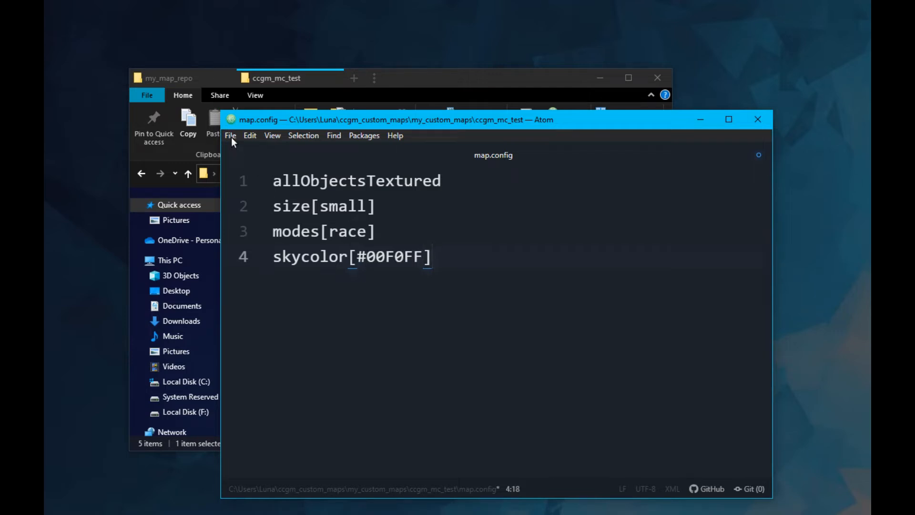
click(230, 135)
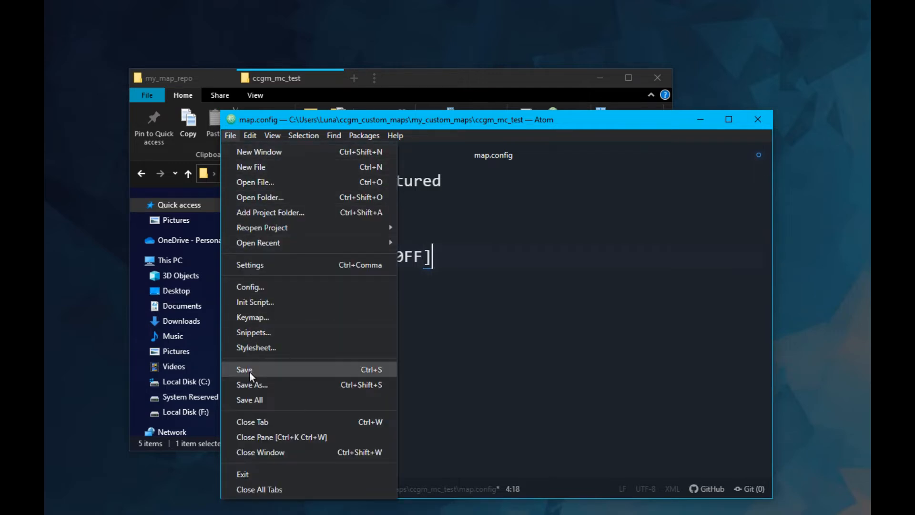
click(244, 369)
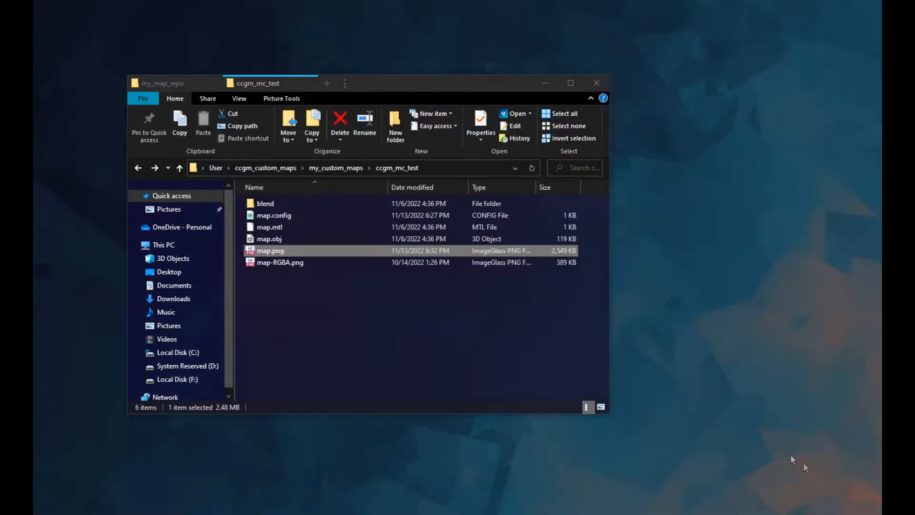
mouse_move(279, 258)
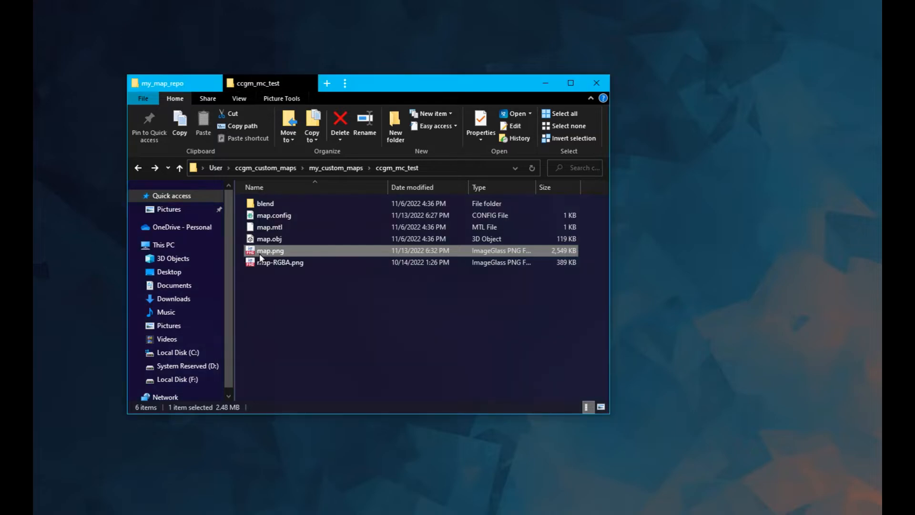
double_click(271, 250)
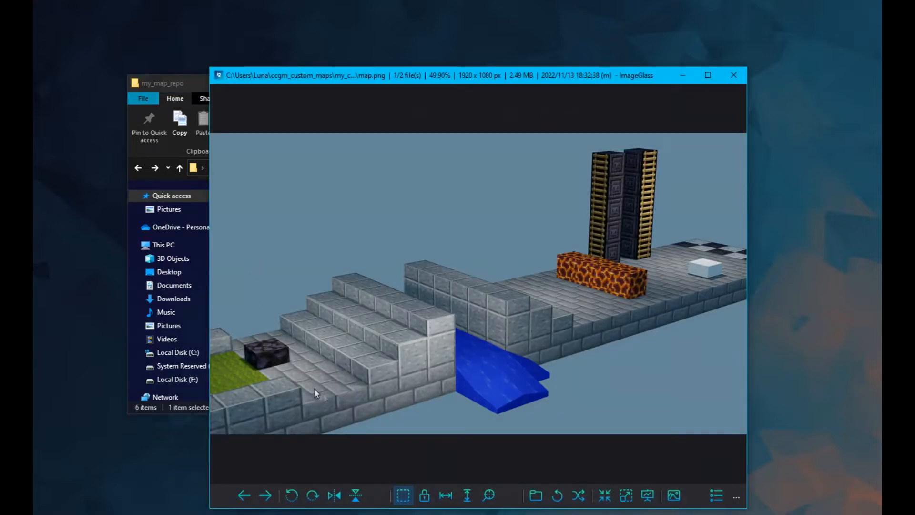
mouse_move(361, 340)
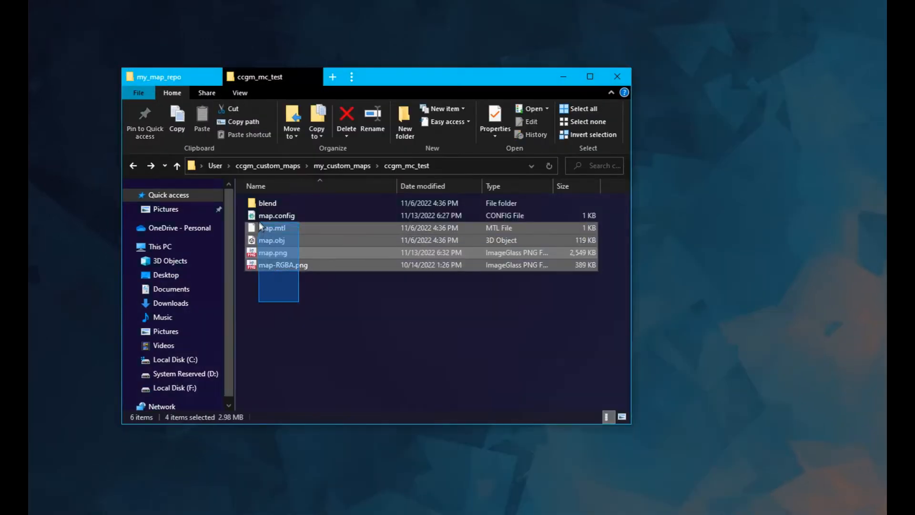
Compress the selected map files into a zipped folder.
right_click(271, 228)
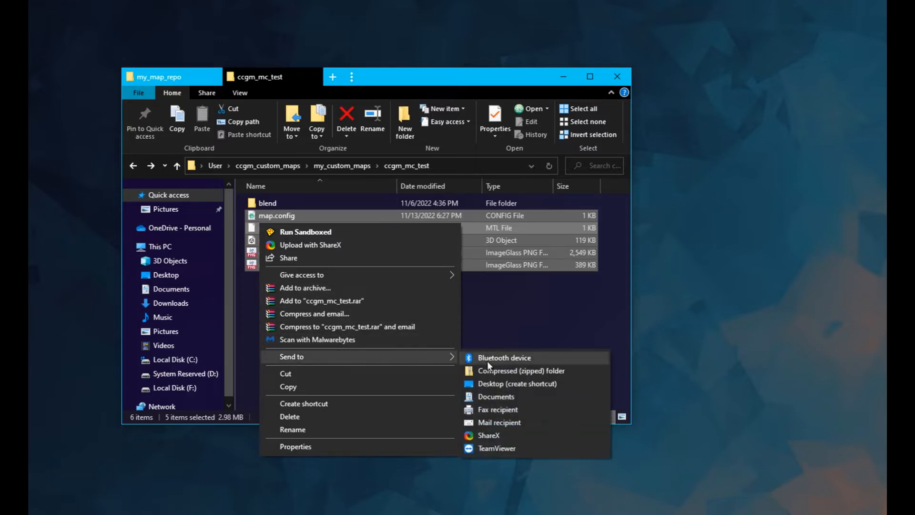
click(520, 371)
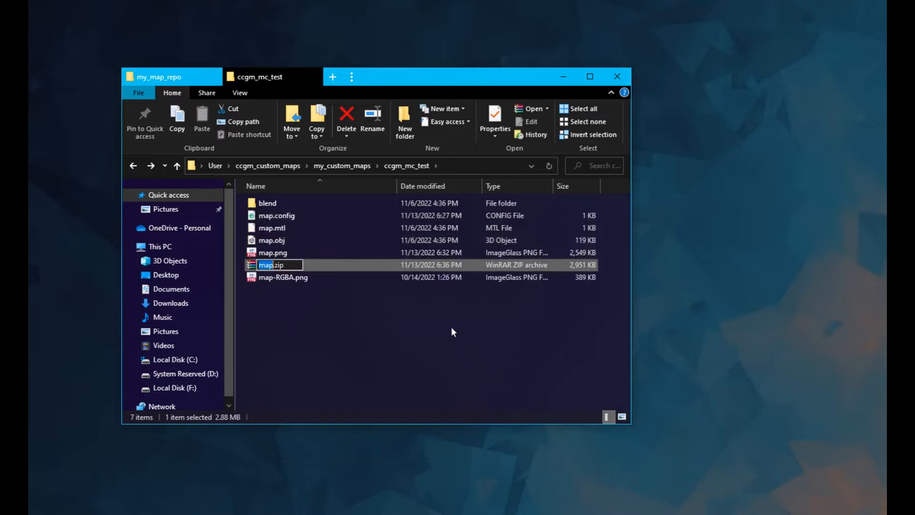
Name the archive ccgm_mc_test and inspect its nested map files in WinRAR.
text(cc)
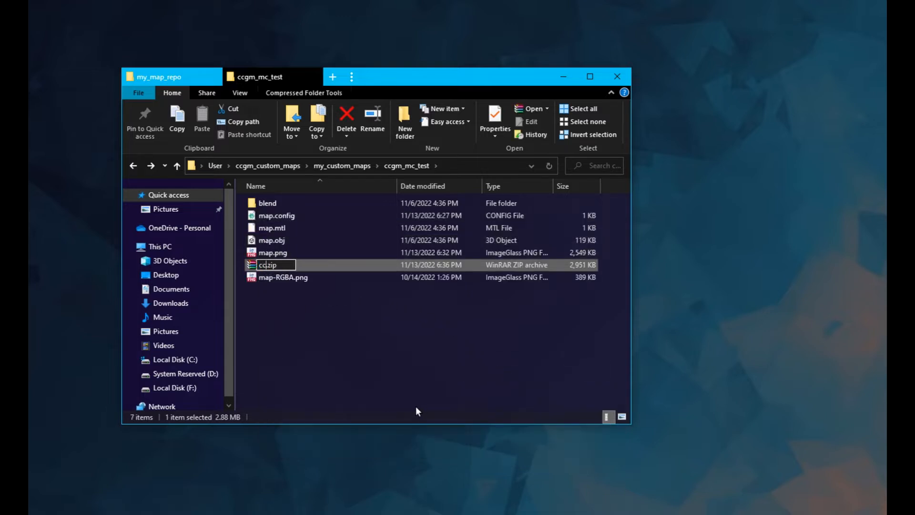
text(ccgm_mc_test)
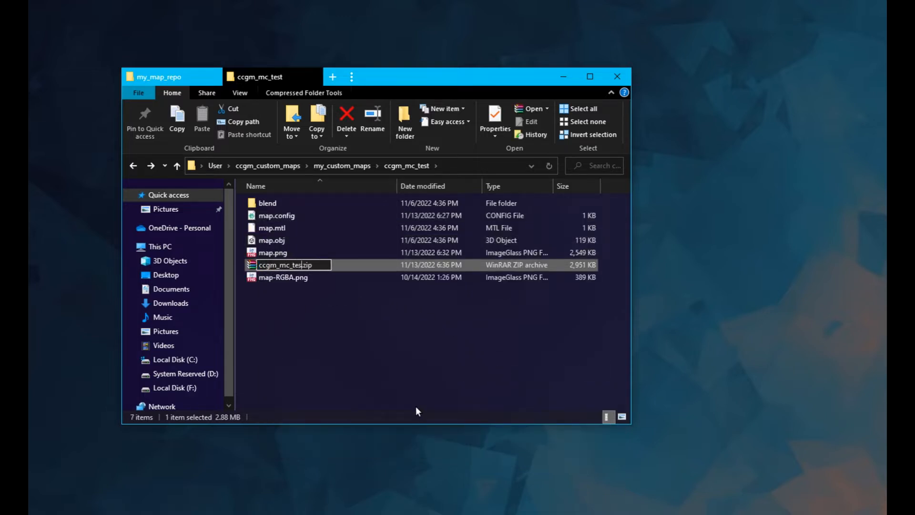
double_click(283, 264)
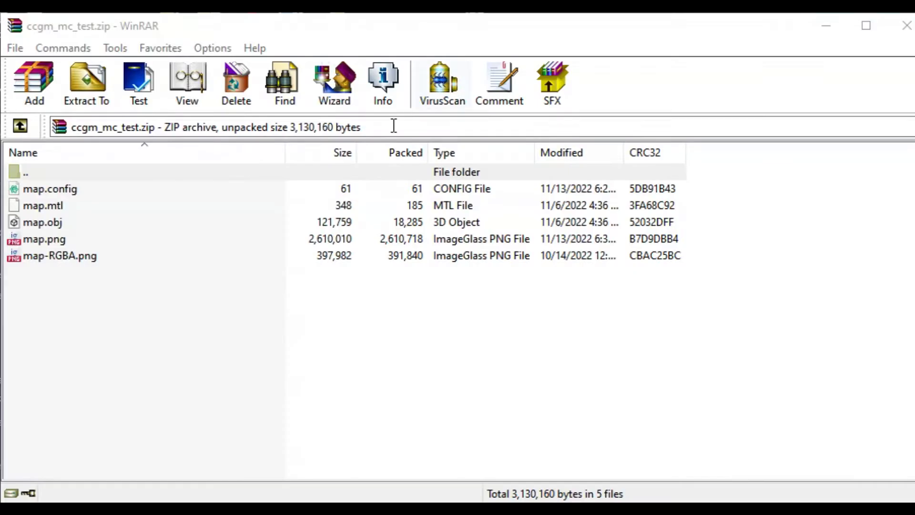
mouse_move(73, 187)
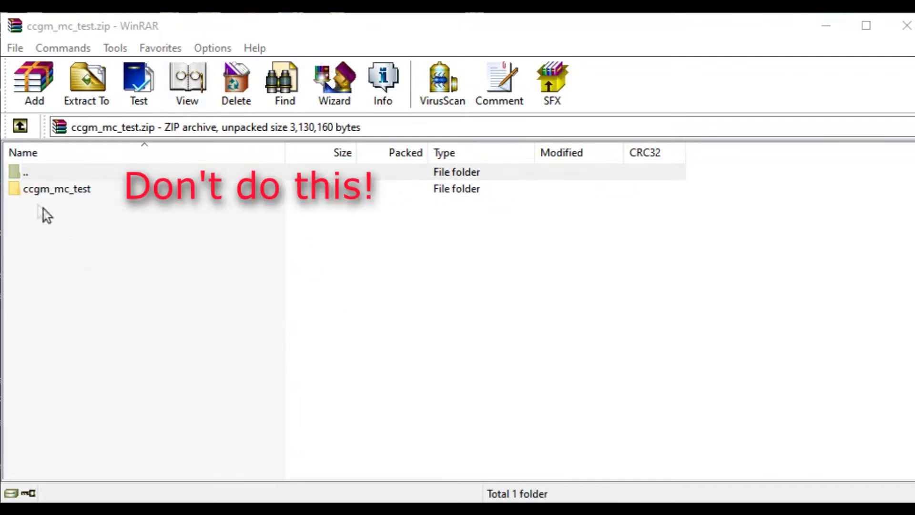
double_click(57, 189)
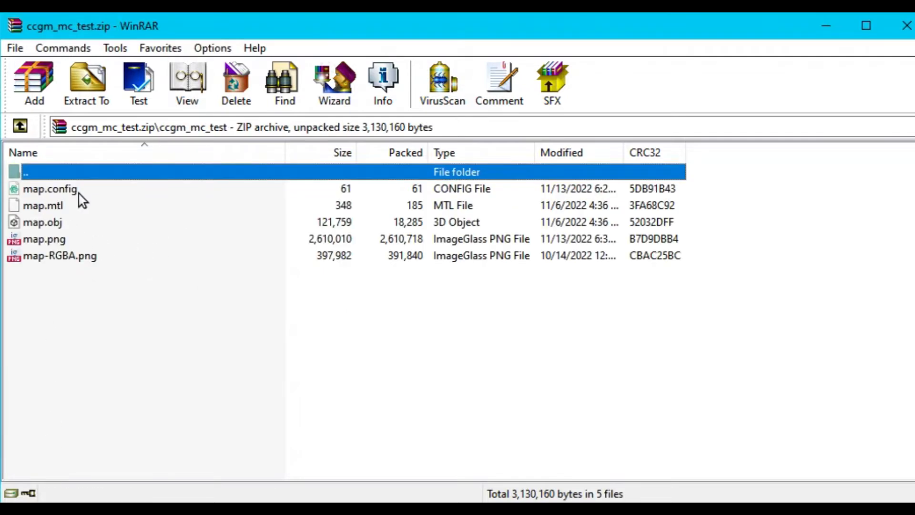
mouse_move(757, 280)
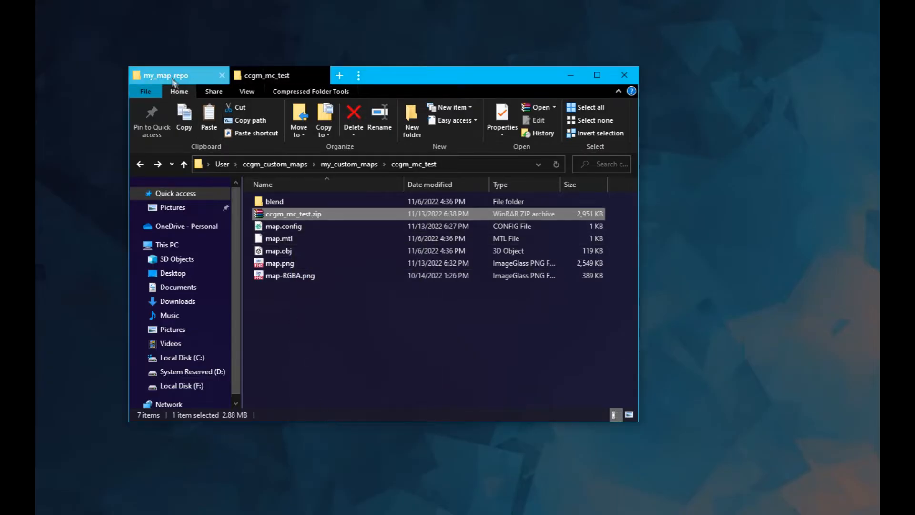
Switch to the my_map_repo tab to view the ccgm_demo_repo folder.
click(166, 75)
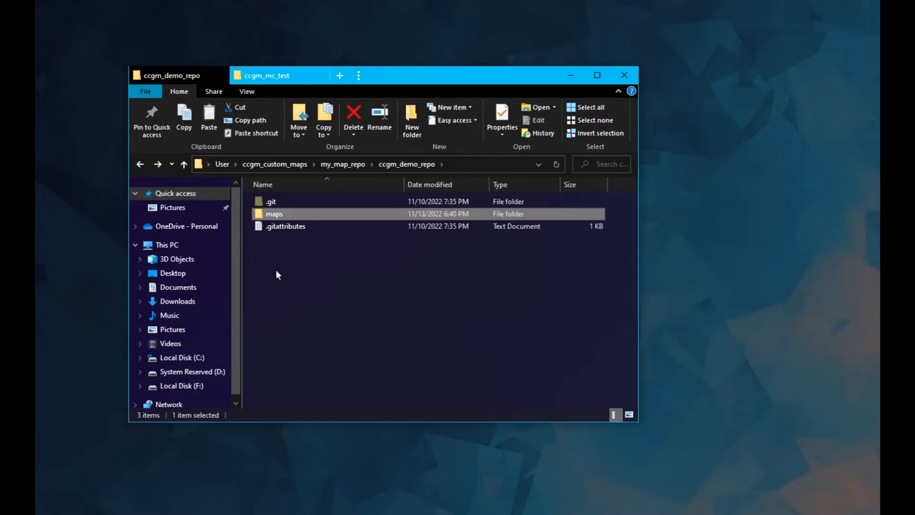
Create an extensionless indexfile in ccgm_demo_repo and choose a program to open it.
right_click(277, 275)
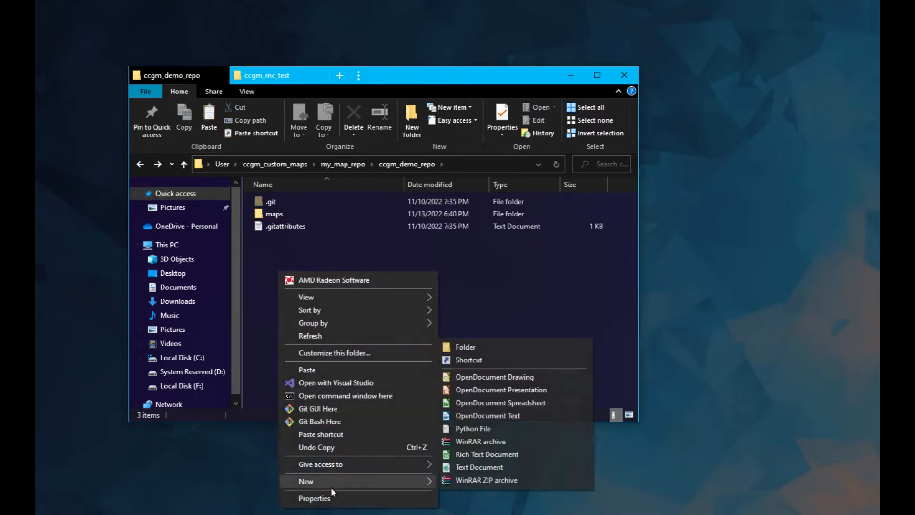
click(479, 467)
text(indexfile)
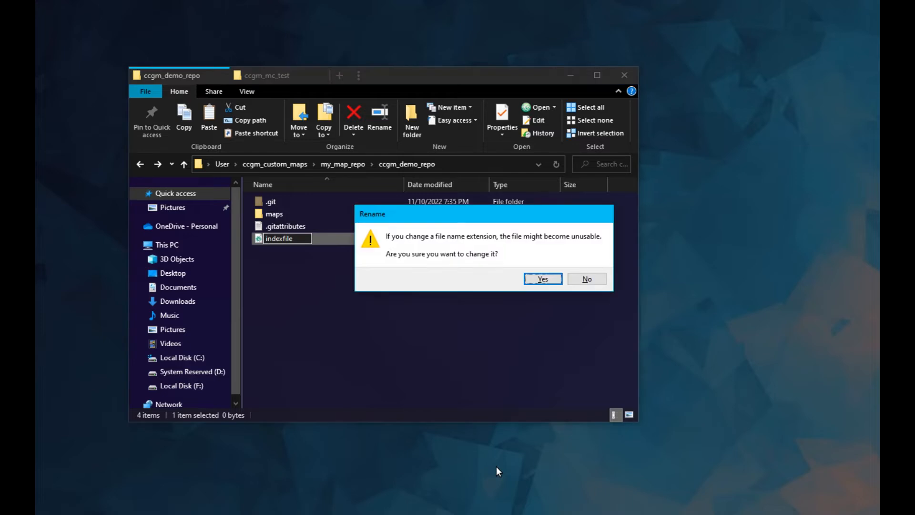
right_click(279, 238)
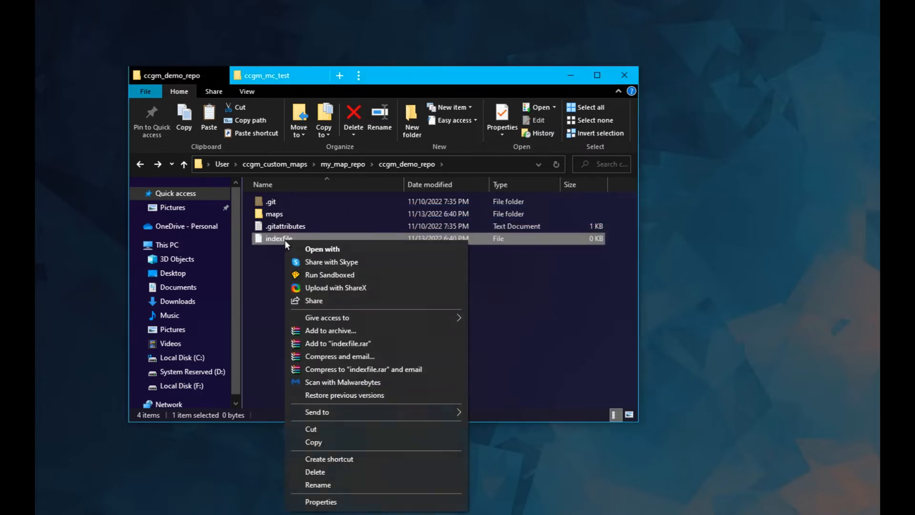
click(322, 249)
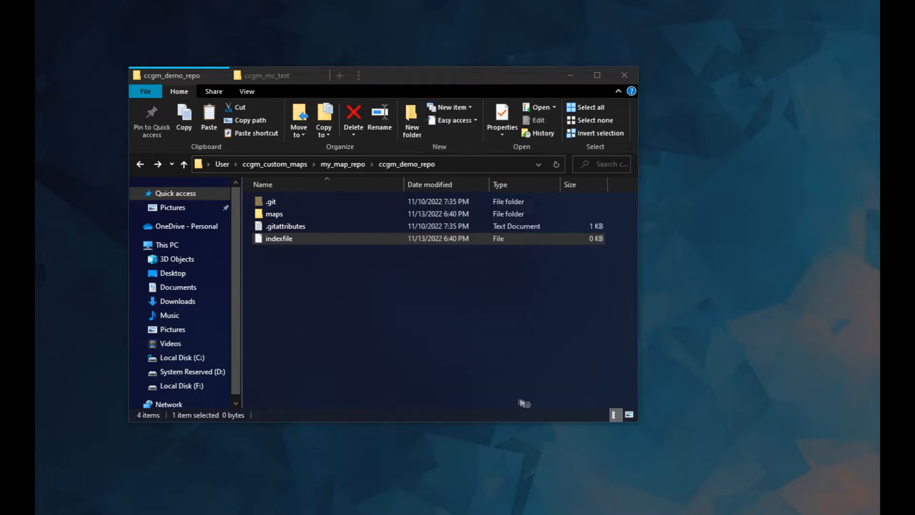
Open indexfile in Atom, enter the line 1|ccgm_mc_test, and save it.
double_click(278, 238)
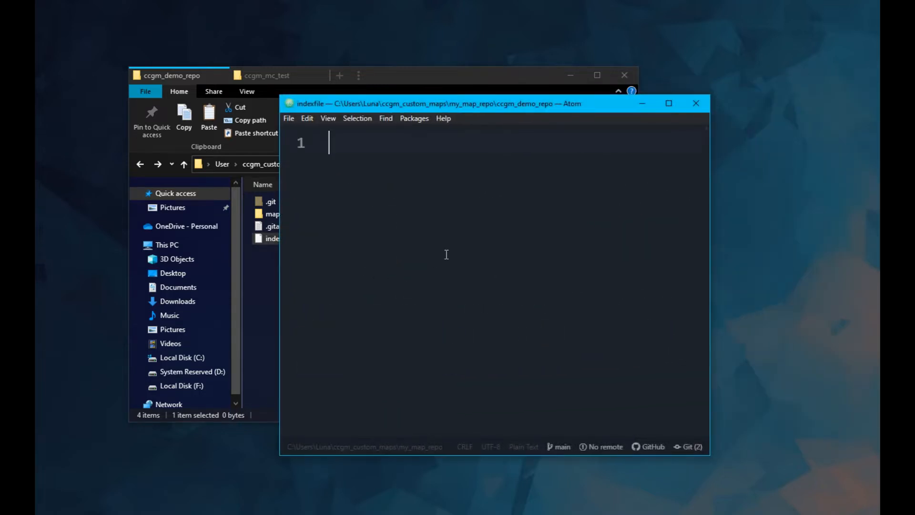
text(1)
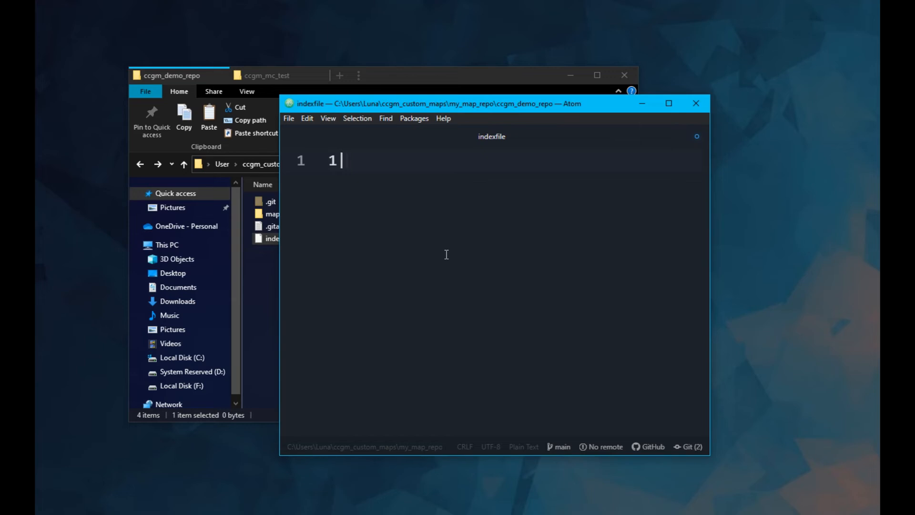
text(ccgm_mc)
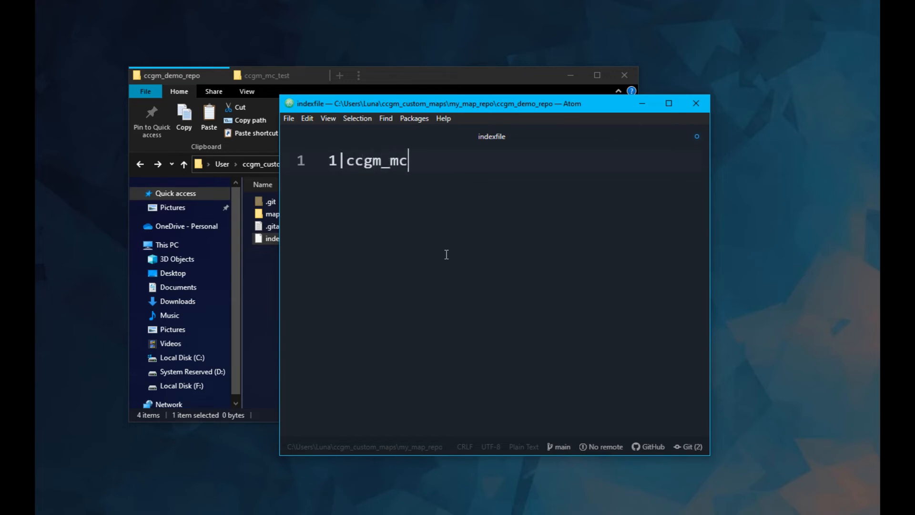
text(_test)
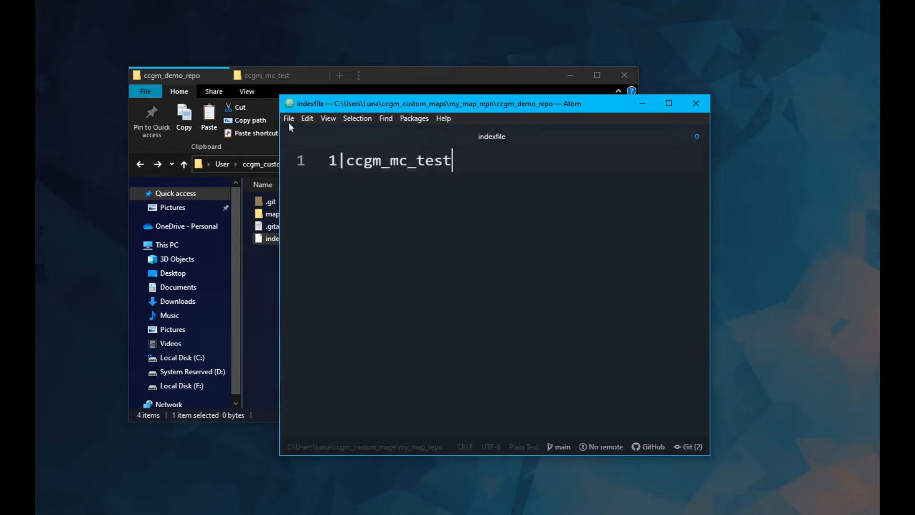
click(288, 118)
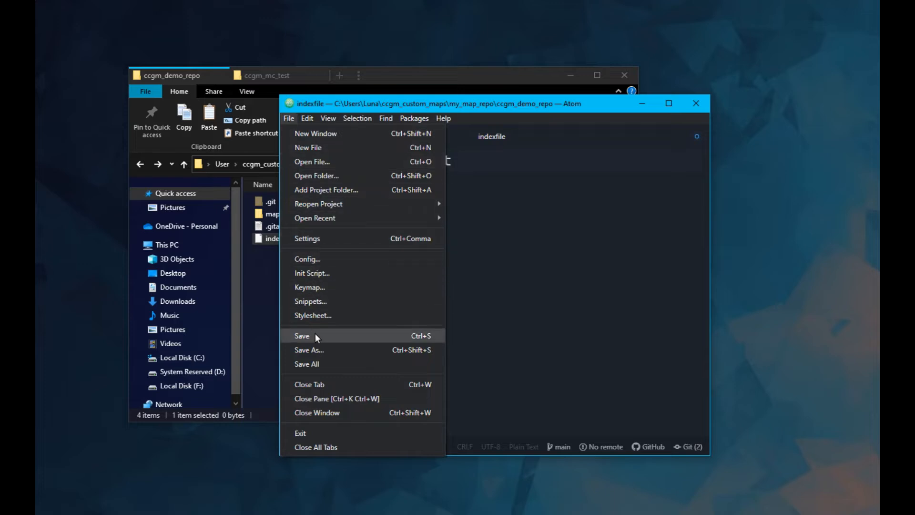
click(302, 336)
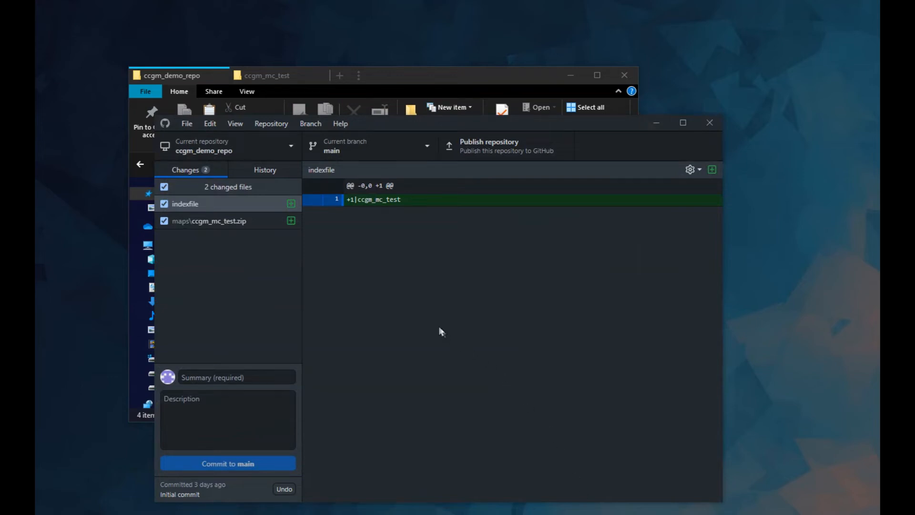
Commit indexfile and maps/ccgm_mc_test.zip to main with summary 'Added test map'.
text(A)
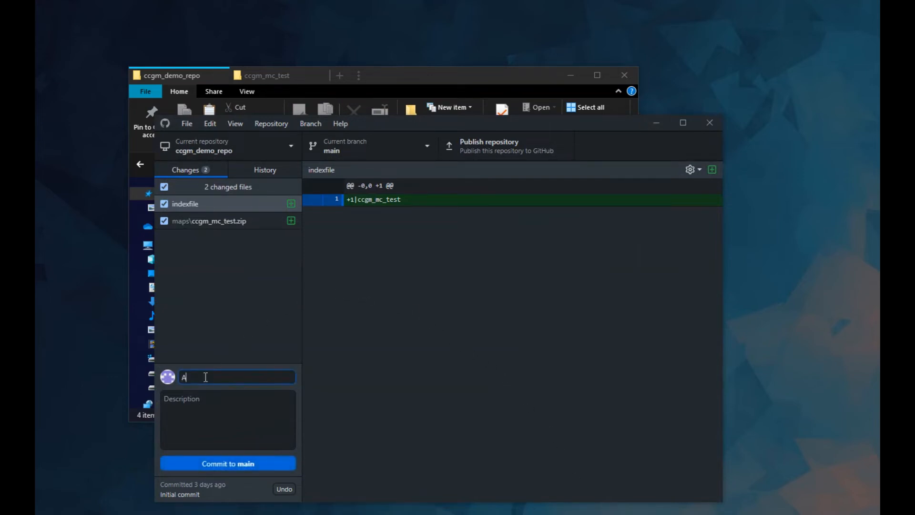
text(Added test map)
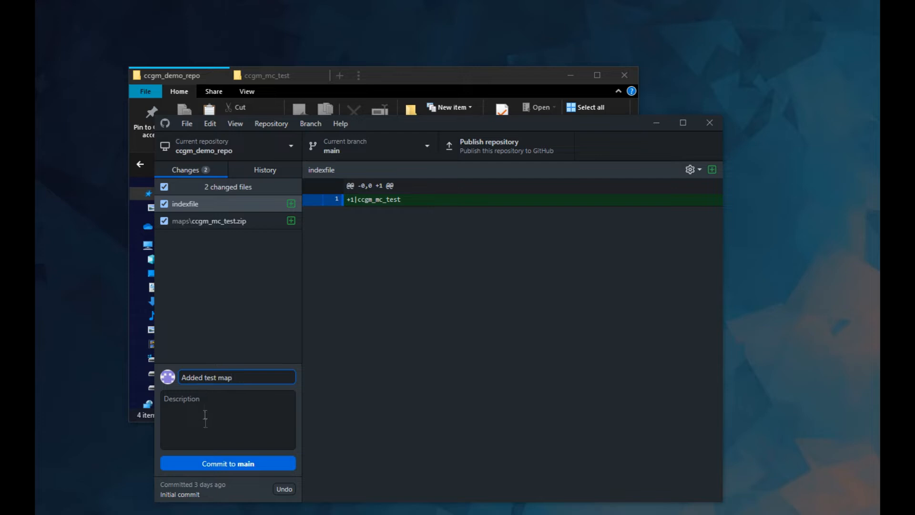
click(228, 463)
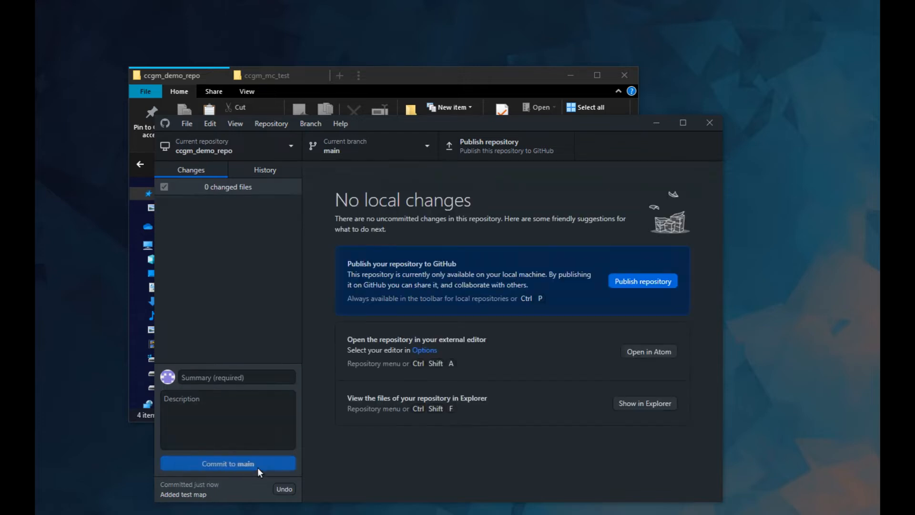
mouse_move(380, 384)
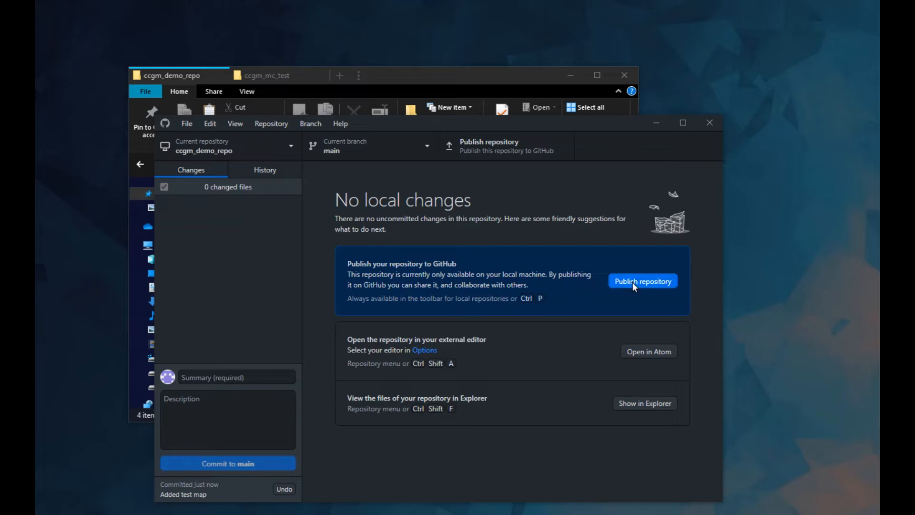
Publish ccgm_demo_repo to GitHub with 'Keep this code private' unchecked.
click(643, 281)
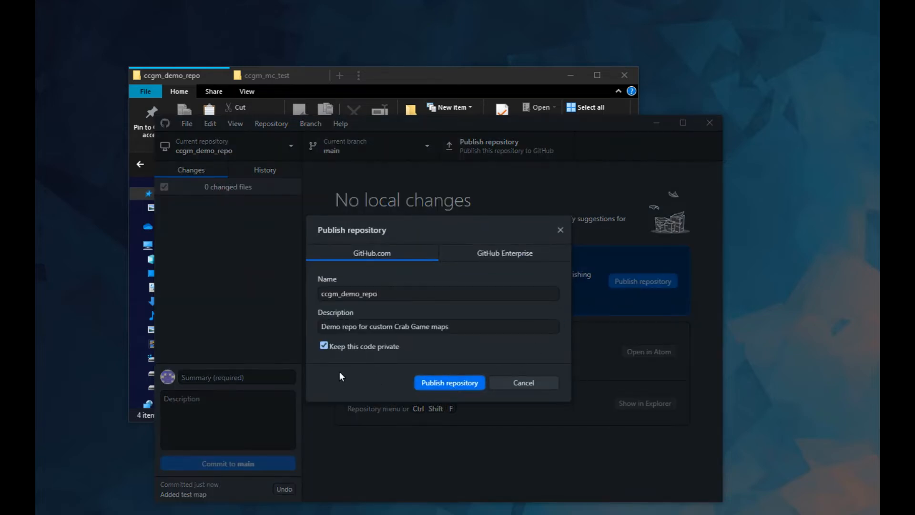
click(324, 346)
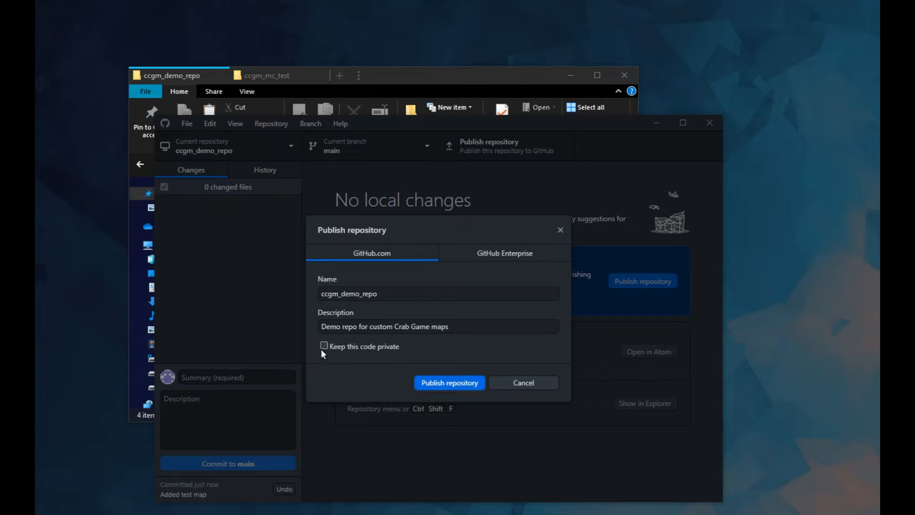
click(449, 382)
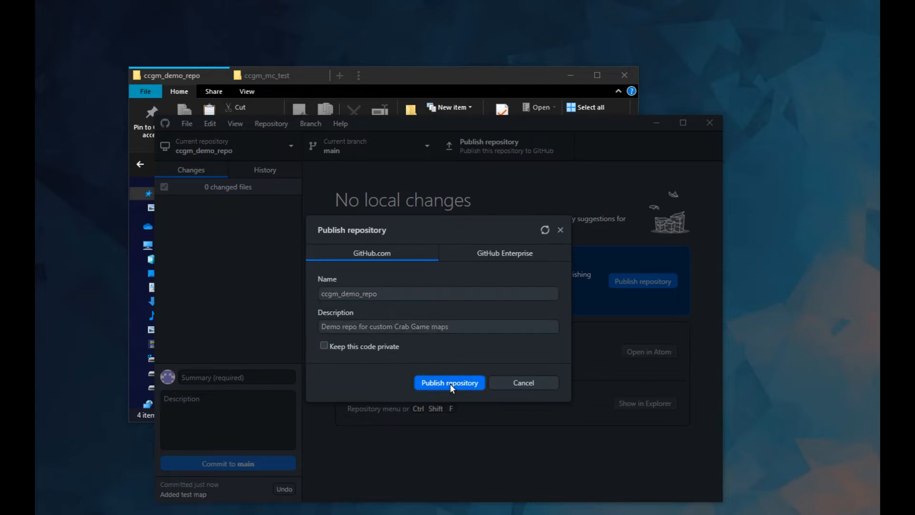
click(449, 382)
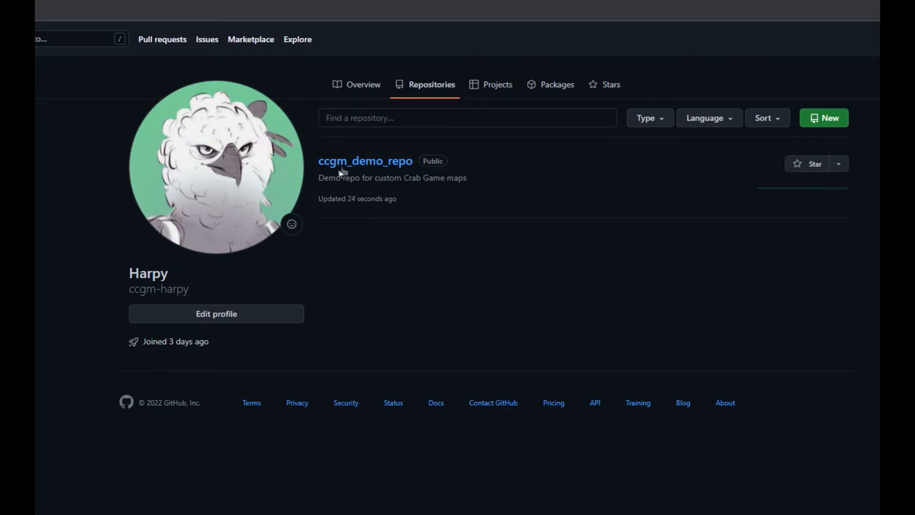
Open ccgm_demo_repo on GitHub, confirm the main branch, and copy its raw main-branch link.
click(365, 161)
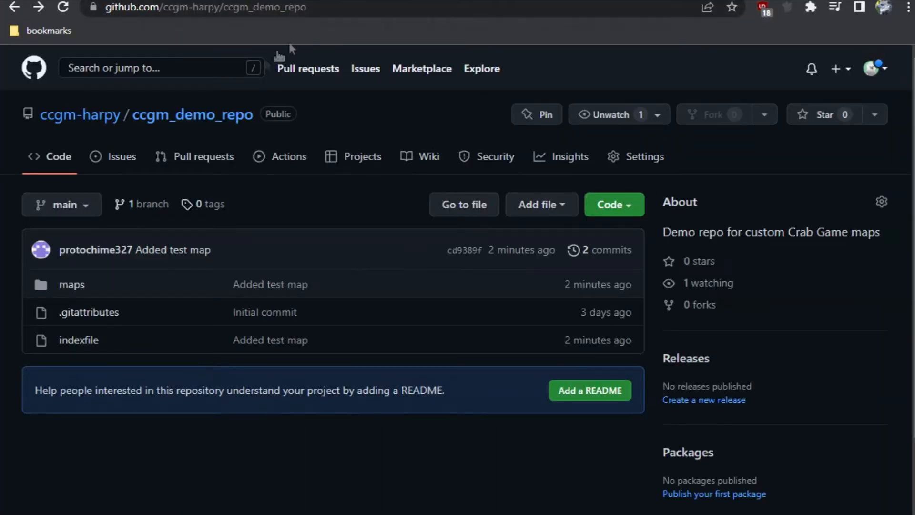
click(61, 204)
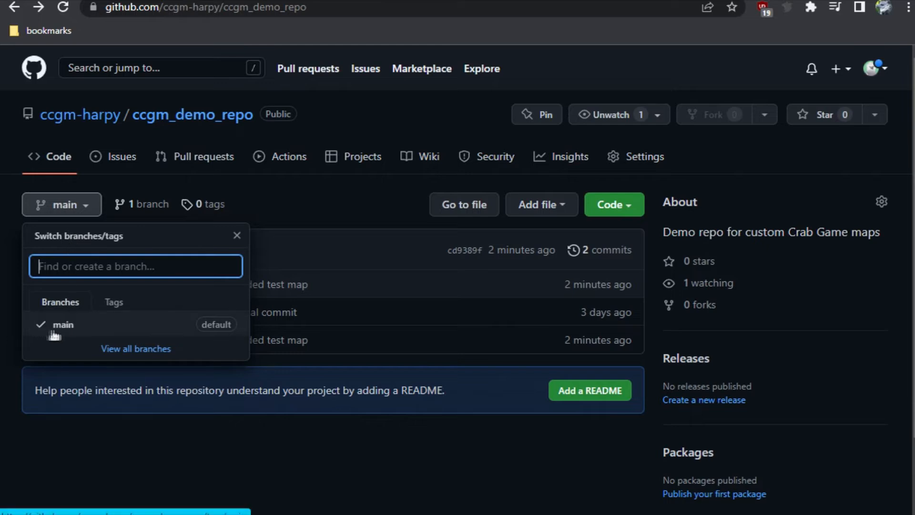
click(62, 325)
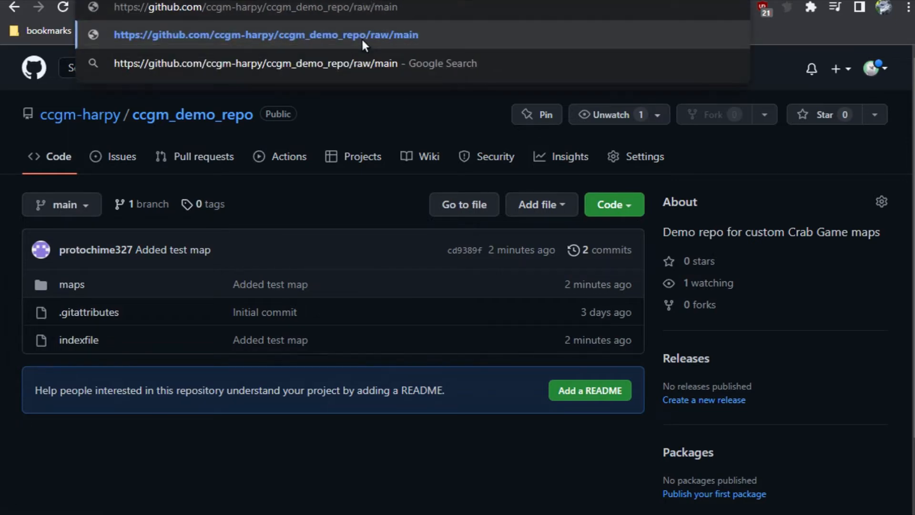
right_click(134, 7)
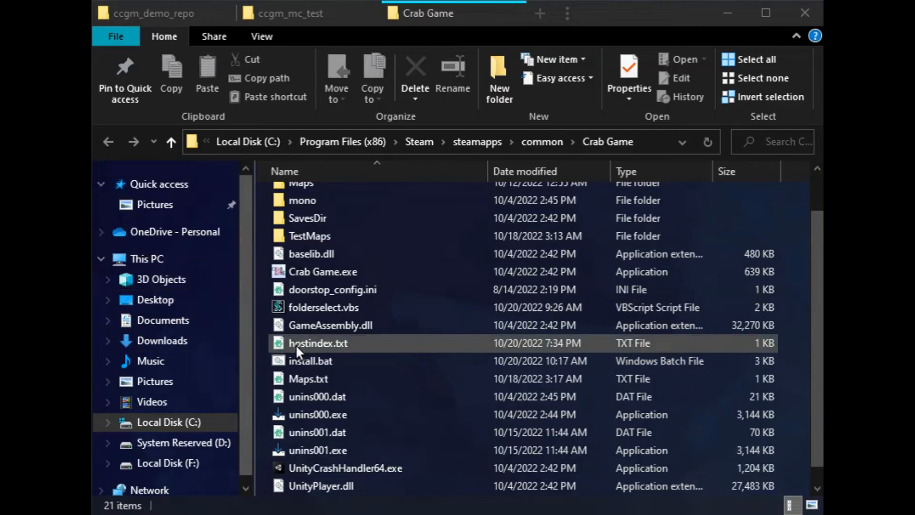
Put the repo's raw main-branch link with a trailing '/' into hostindex.txt and save.
click(318, 343)
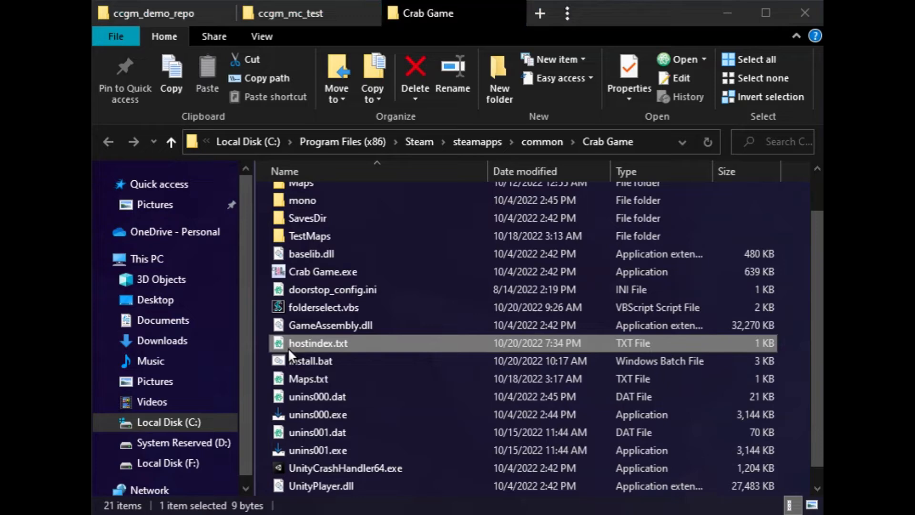
double_click(318, 343)
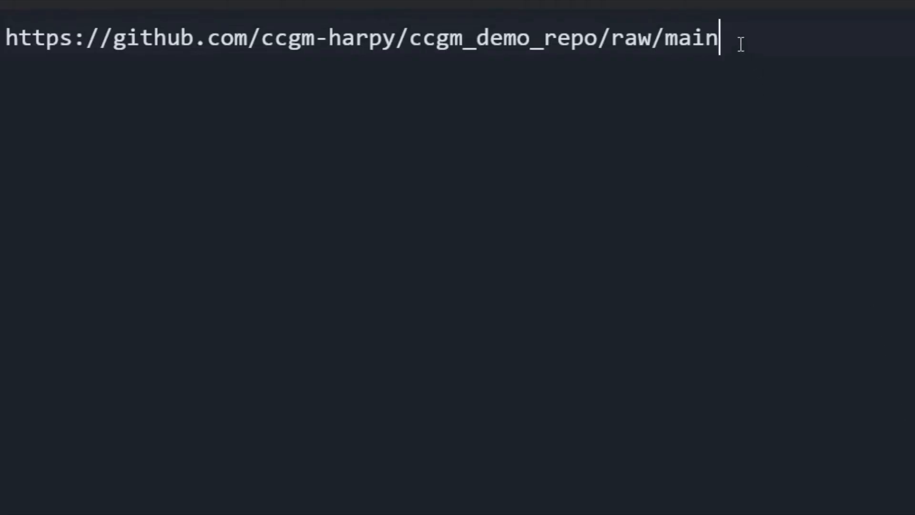
text(/)
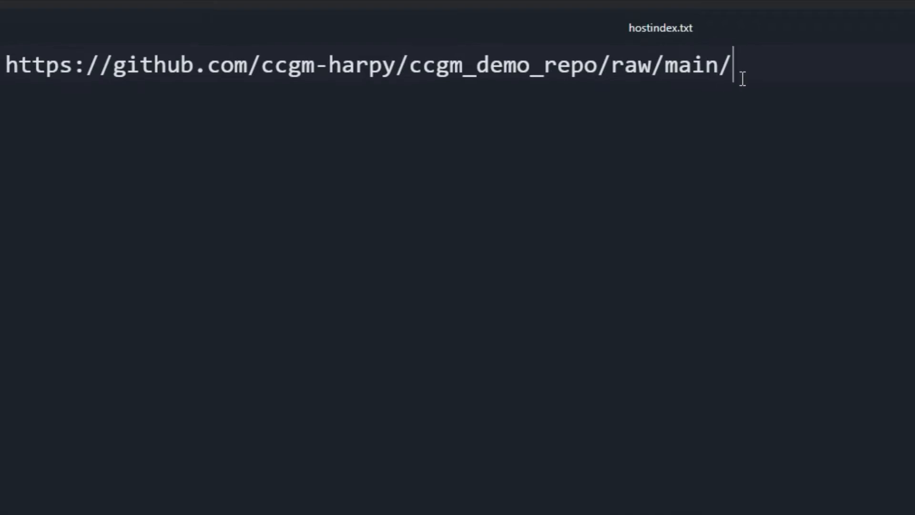
mouse_move(179, 444)
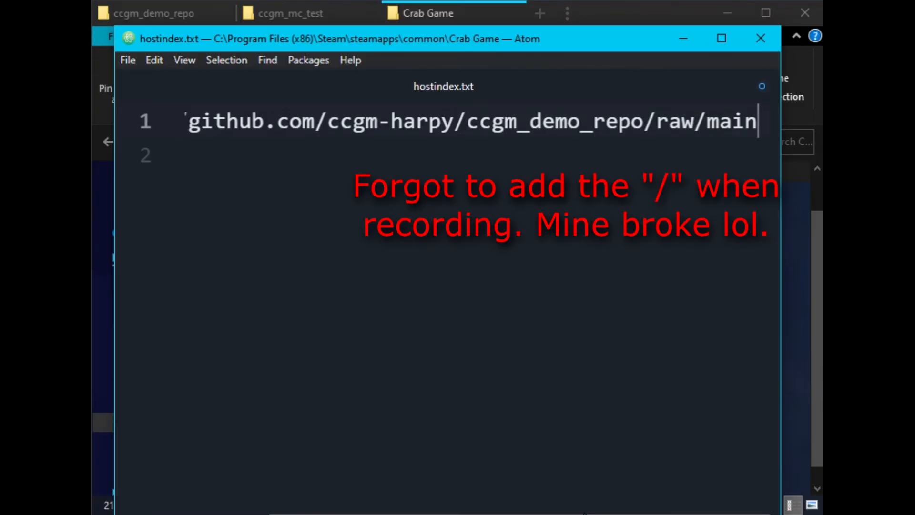
click(128, 60)
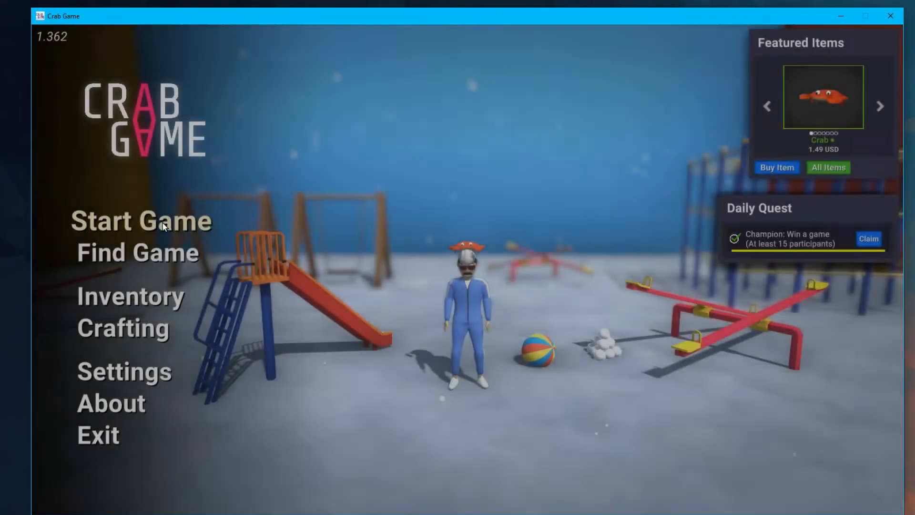
Create a Crab Game lobby on the custom ccgm_mc_test map in Race mode.
click(140, 221)
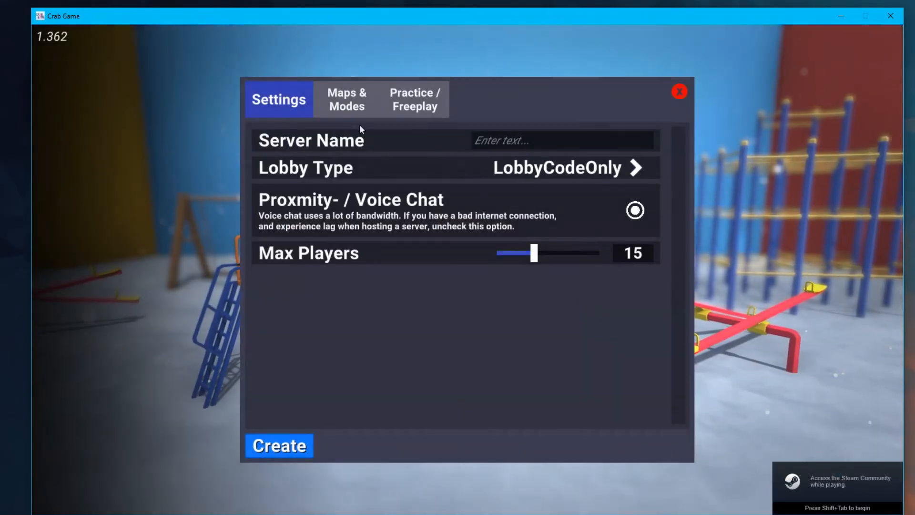
click(347, 99)
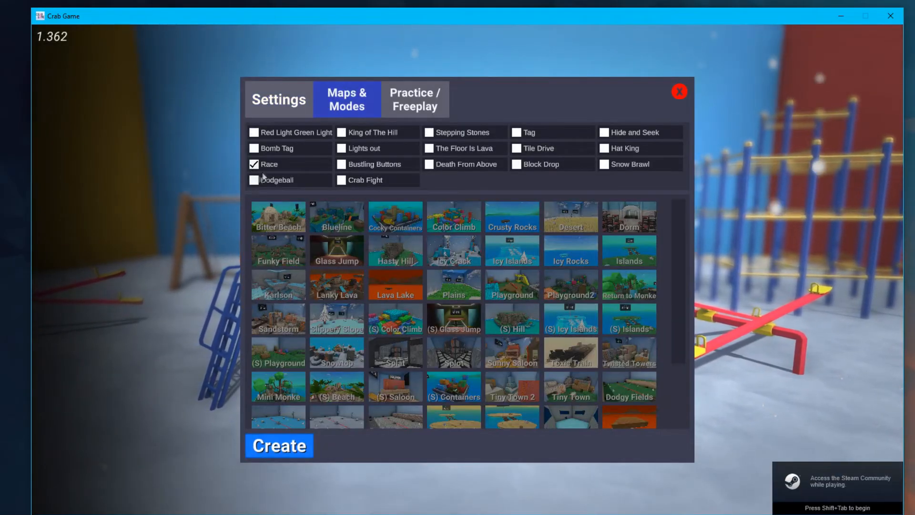
scroll(down, 3)
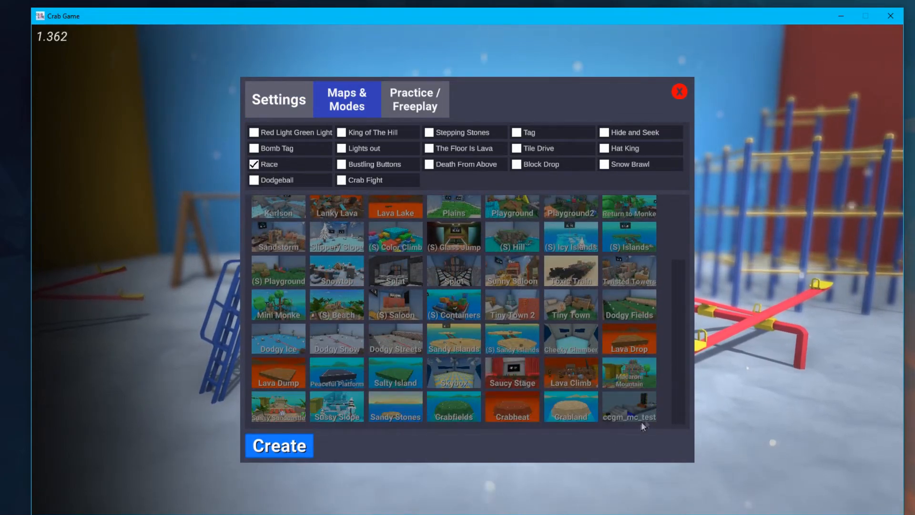
mouse_move(400, 437)
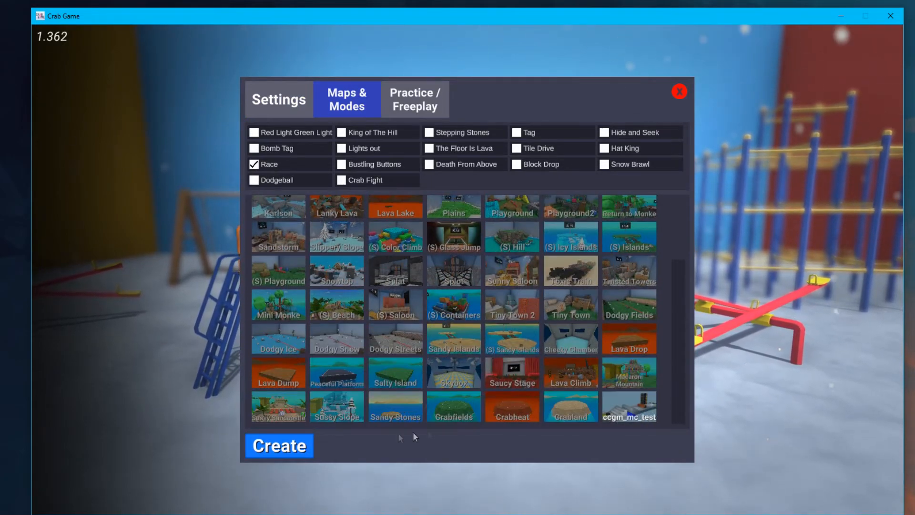
click(279, 445)
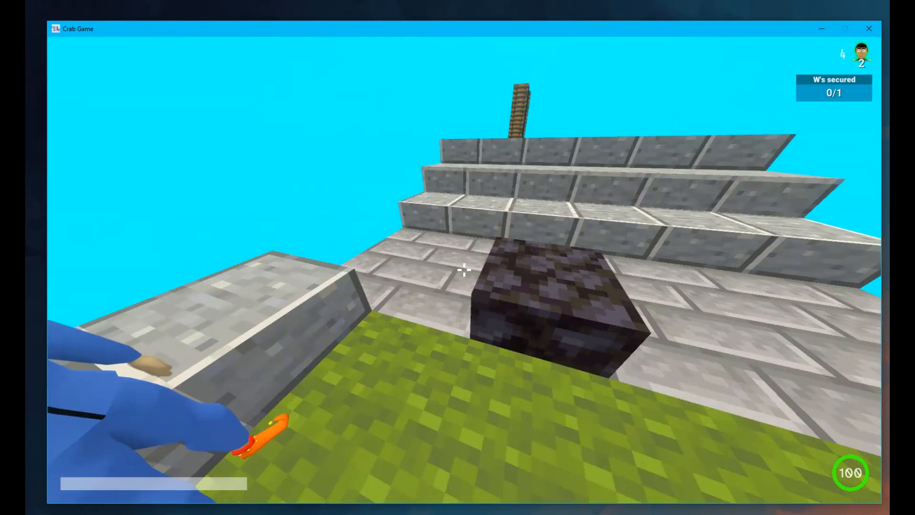
mouse_move(457, 269)
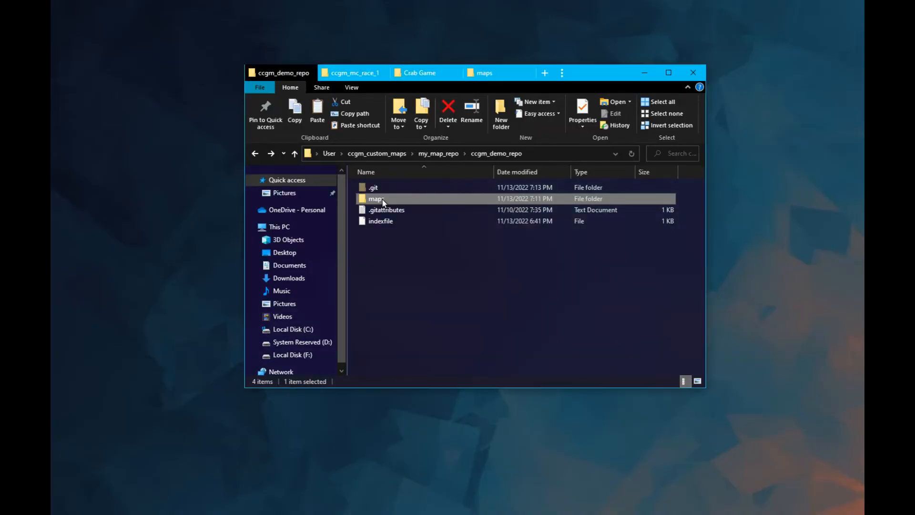
Add ccgm_mc_race_1.zip to maps and list 2|ccgm_mc_test and 1|ccgm_mc_race_1 in indexfile.
double_click(375, 199)
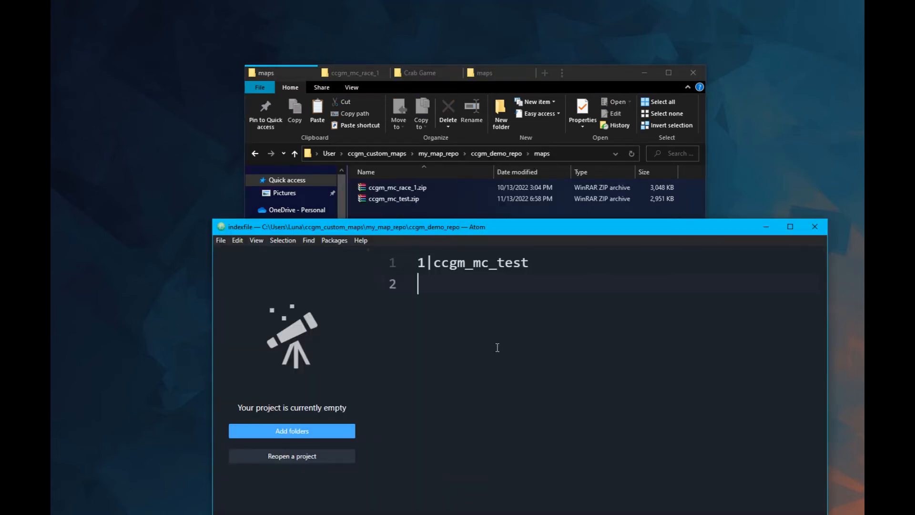
text(1|ccgm_mc_race_1)
click(621, 263)
text(2)
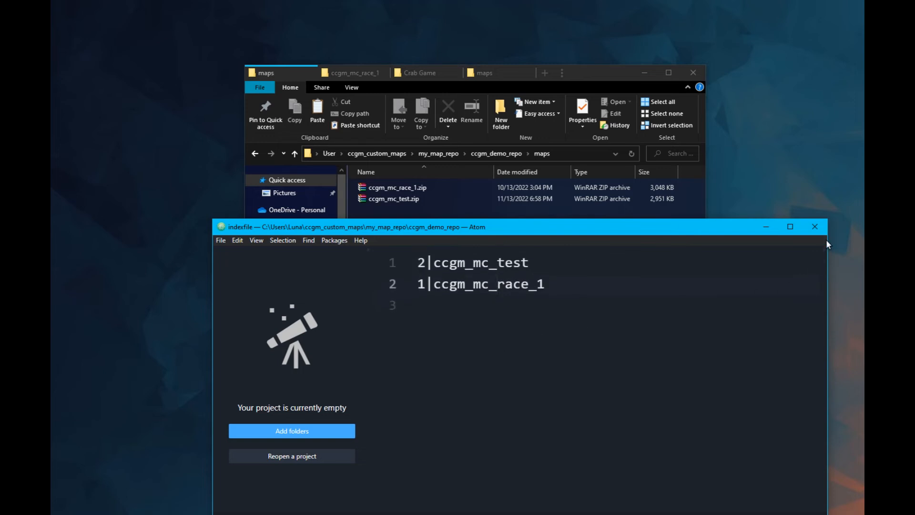
click(206, 466)
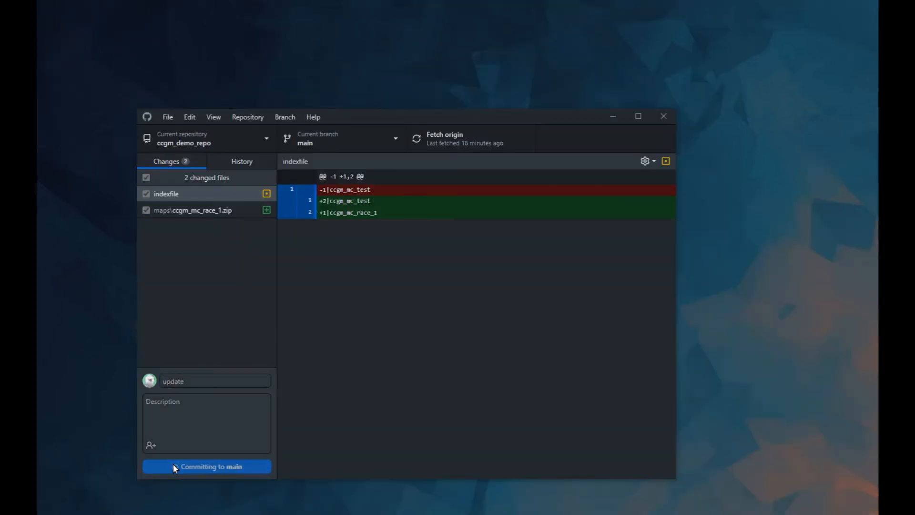
Commit the indexfile and ccgm_mc_race_1 map to main, then pick ccgm_mc_race_1 in Crab Game.
click(206, 466)
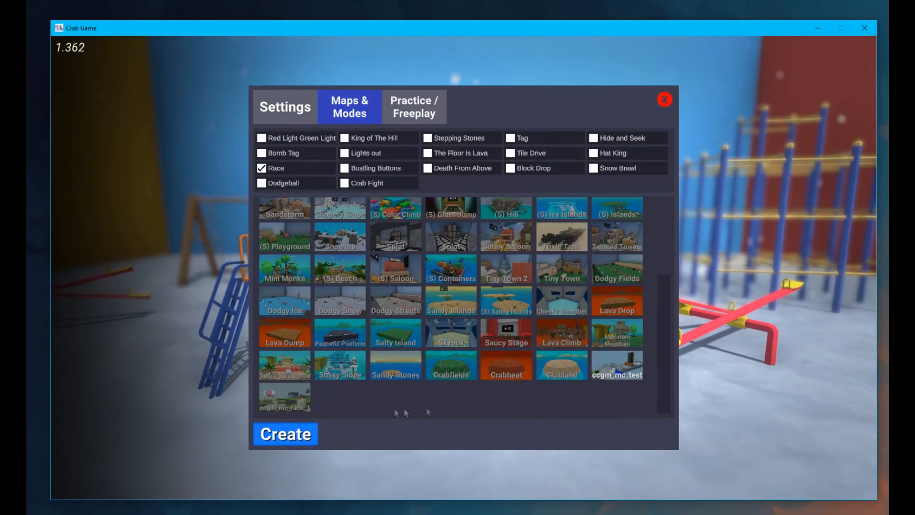
click(285, 434)
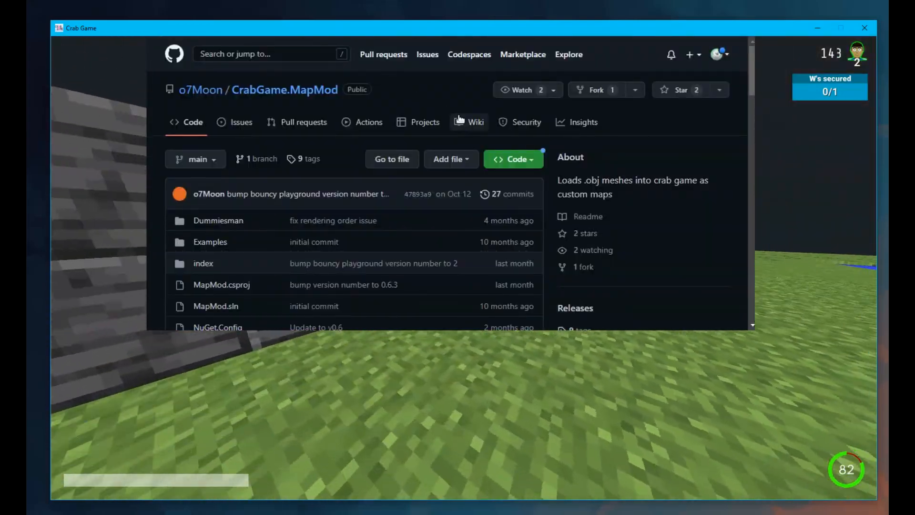
Read the MapMod wiki's Map Creation guide, then browse the v0.6.3 and v0.6 releases.
click(476, 122)
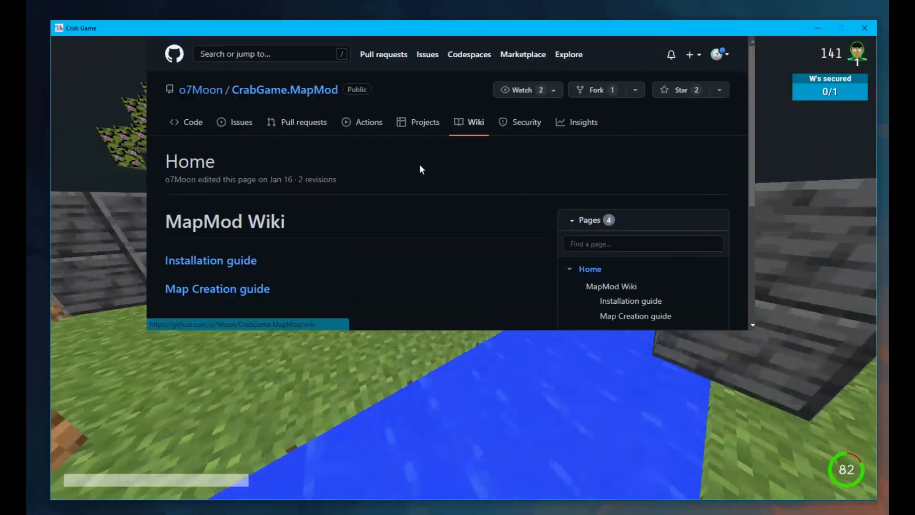
mouse_move(217, 289)
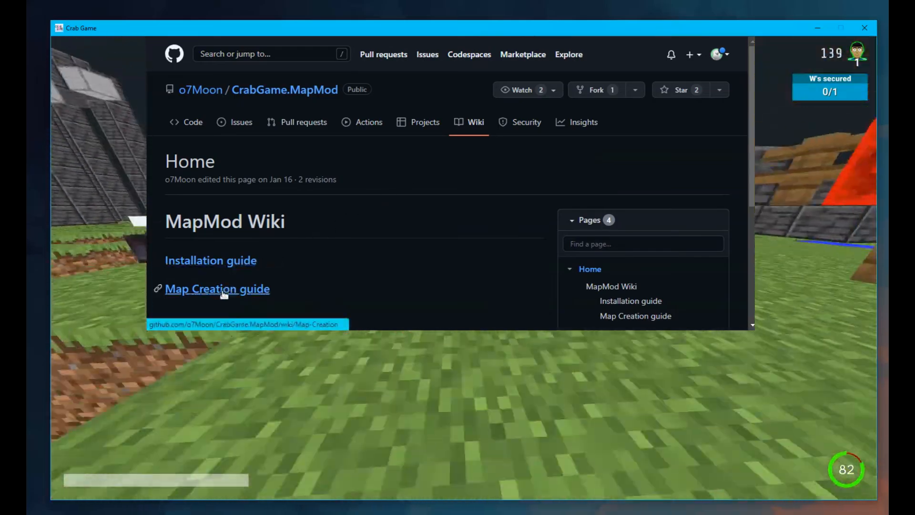
click(218, 289)
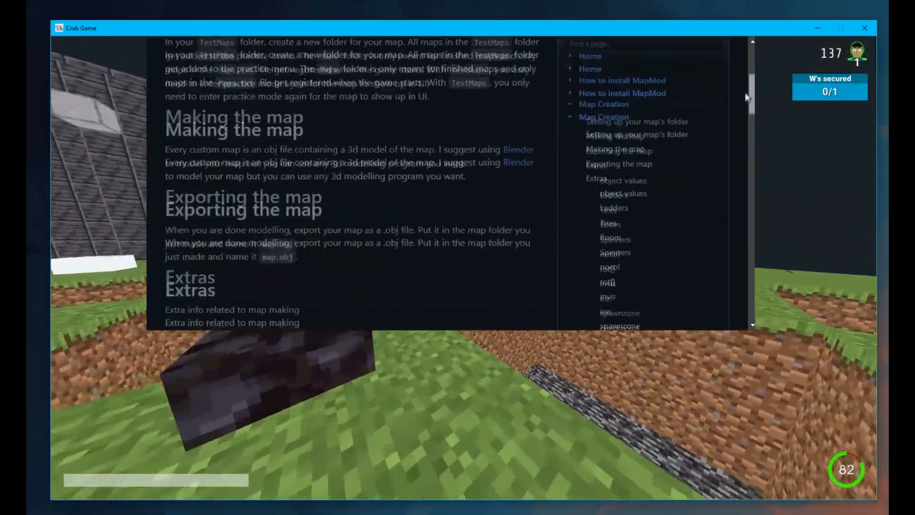
scroll(down, 3)
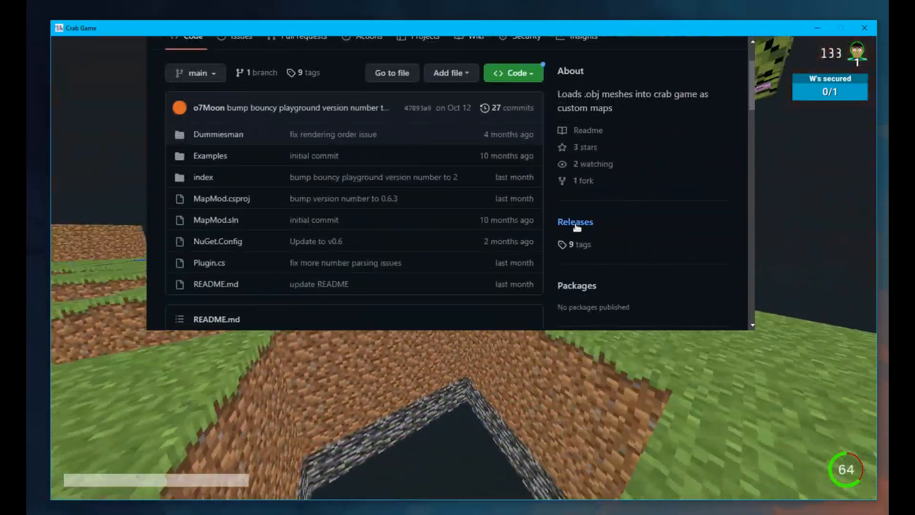
click(574, 222)
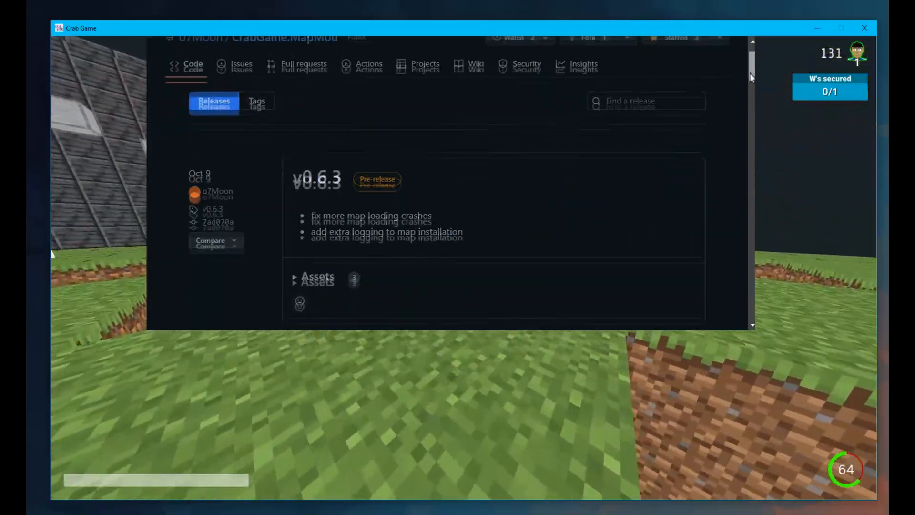
scroll(down, 3)
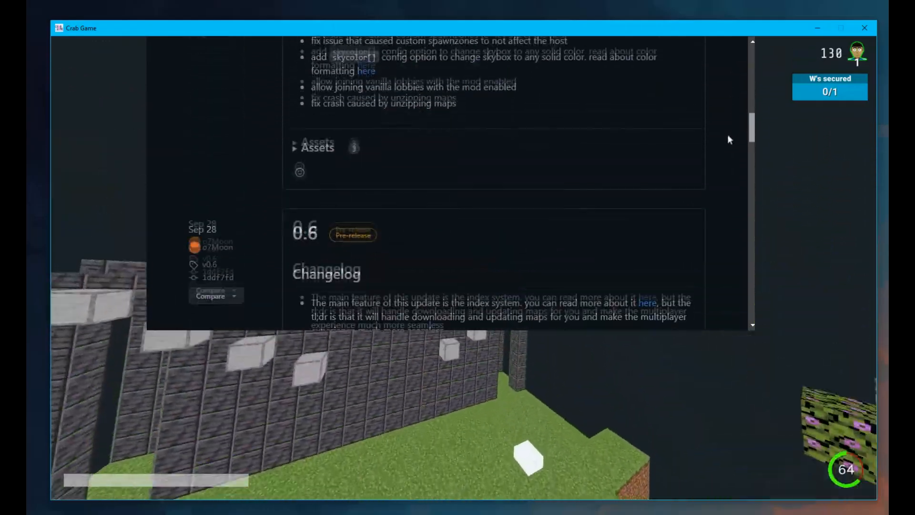